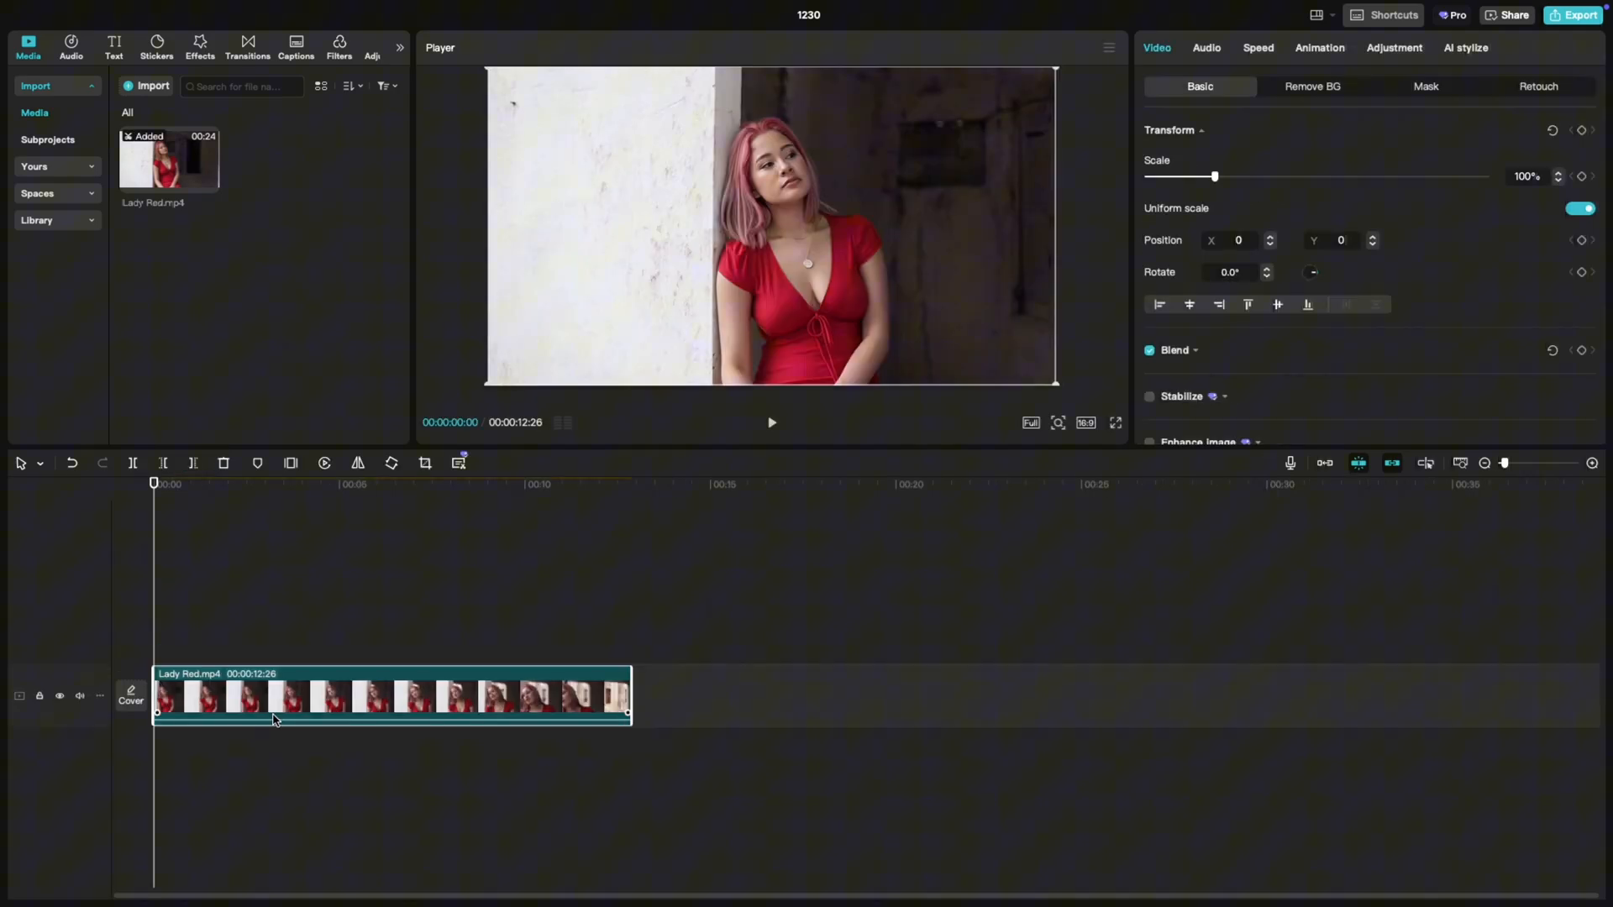
Search the Effects library for 'lightning eye' to find the Lightning Eyes body effect
click(200, 43)
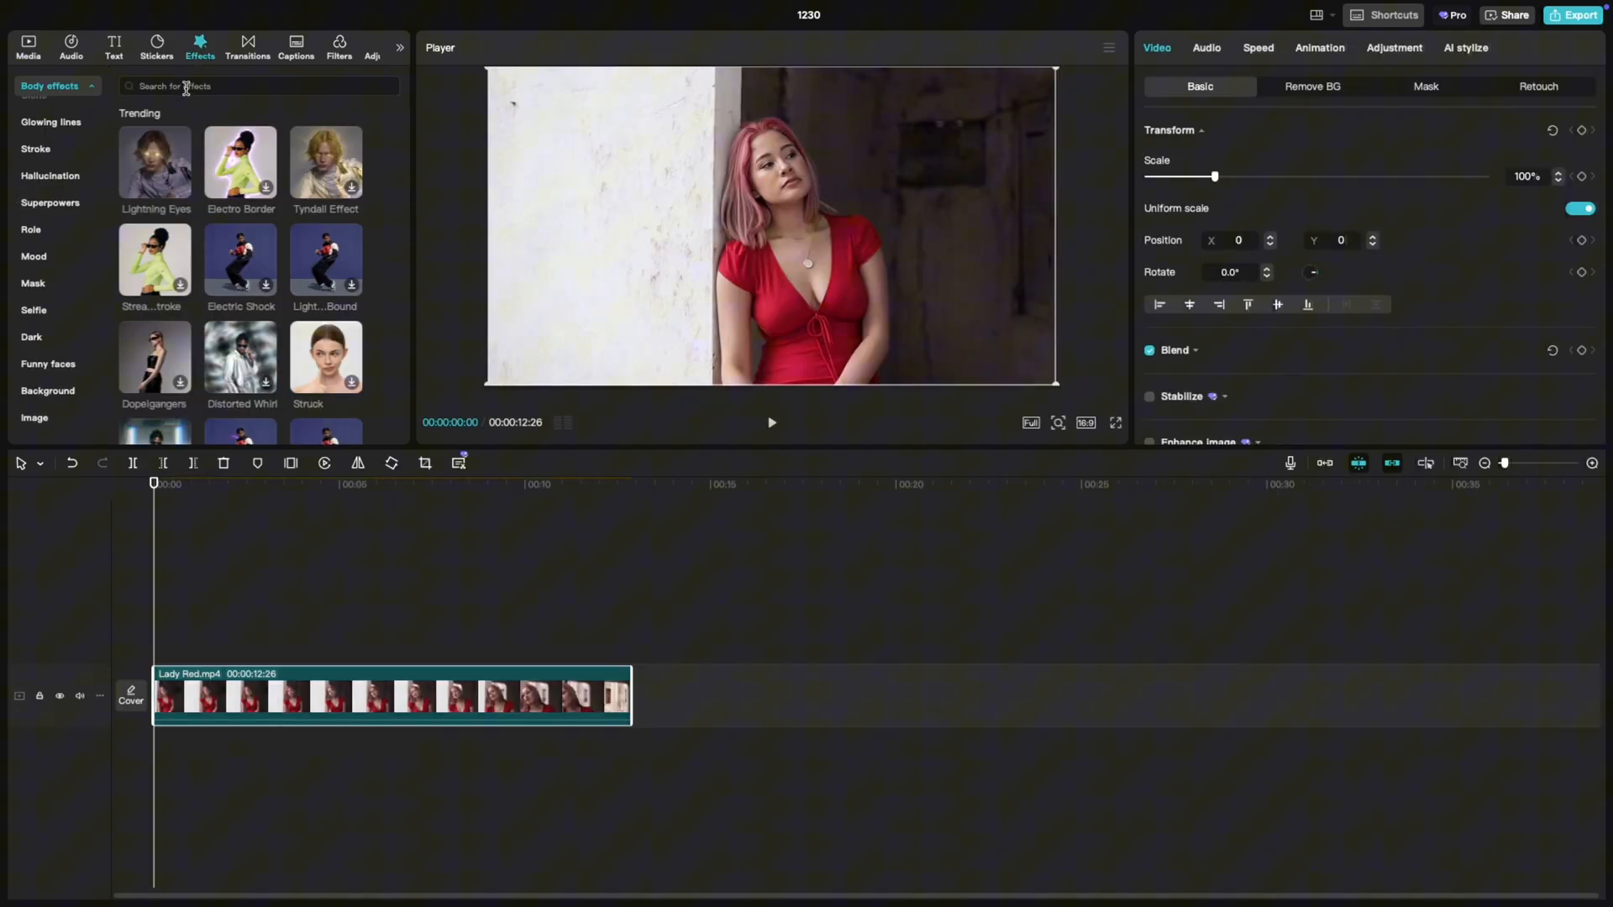
text(lightning eye)
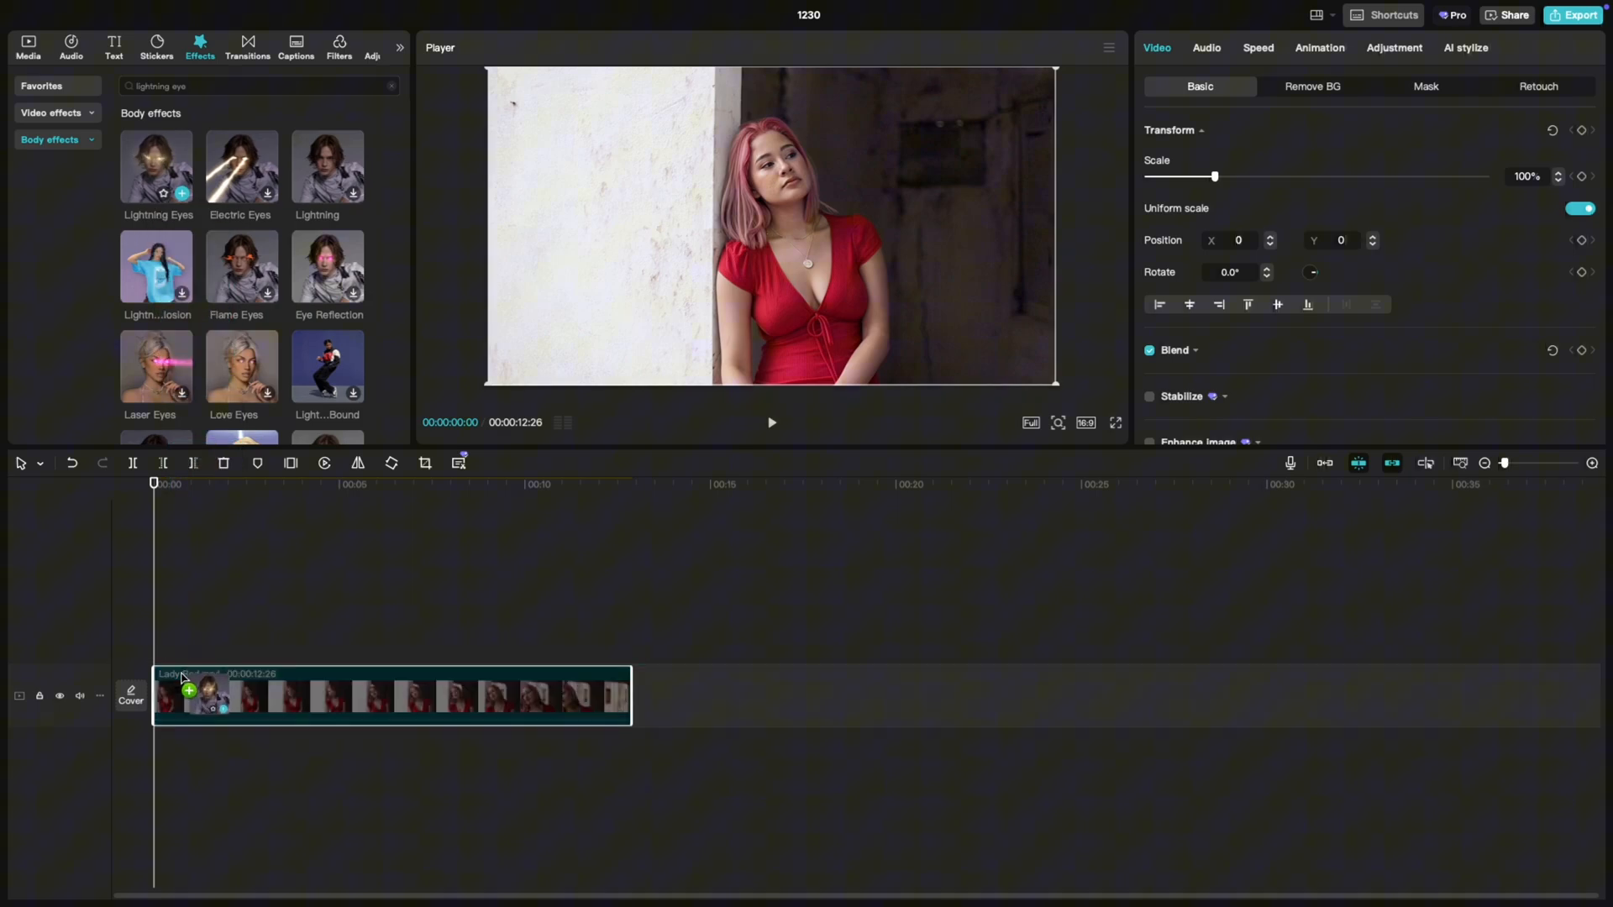
Add Lightning Eyes to the Lady Red clip and set its Color slider to 13
click(181, 194)
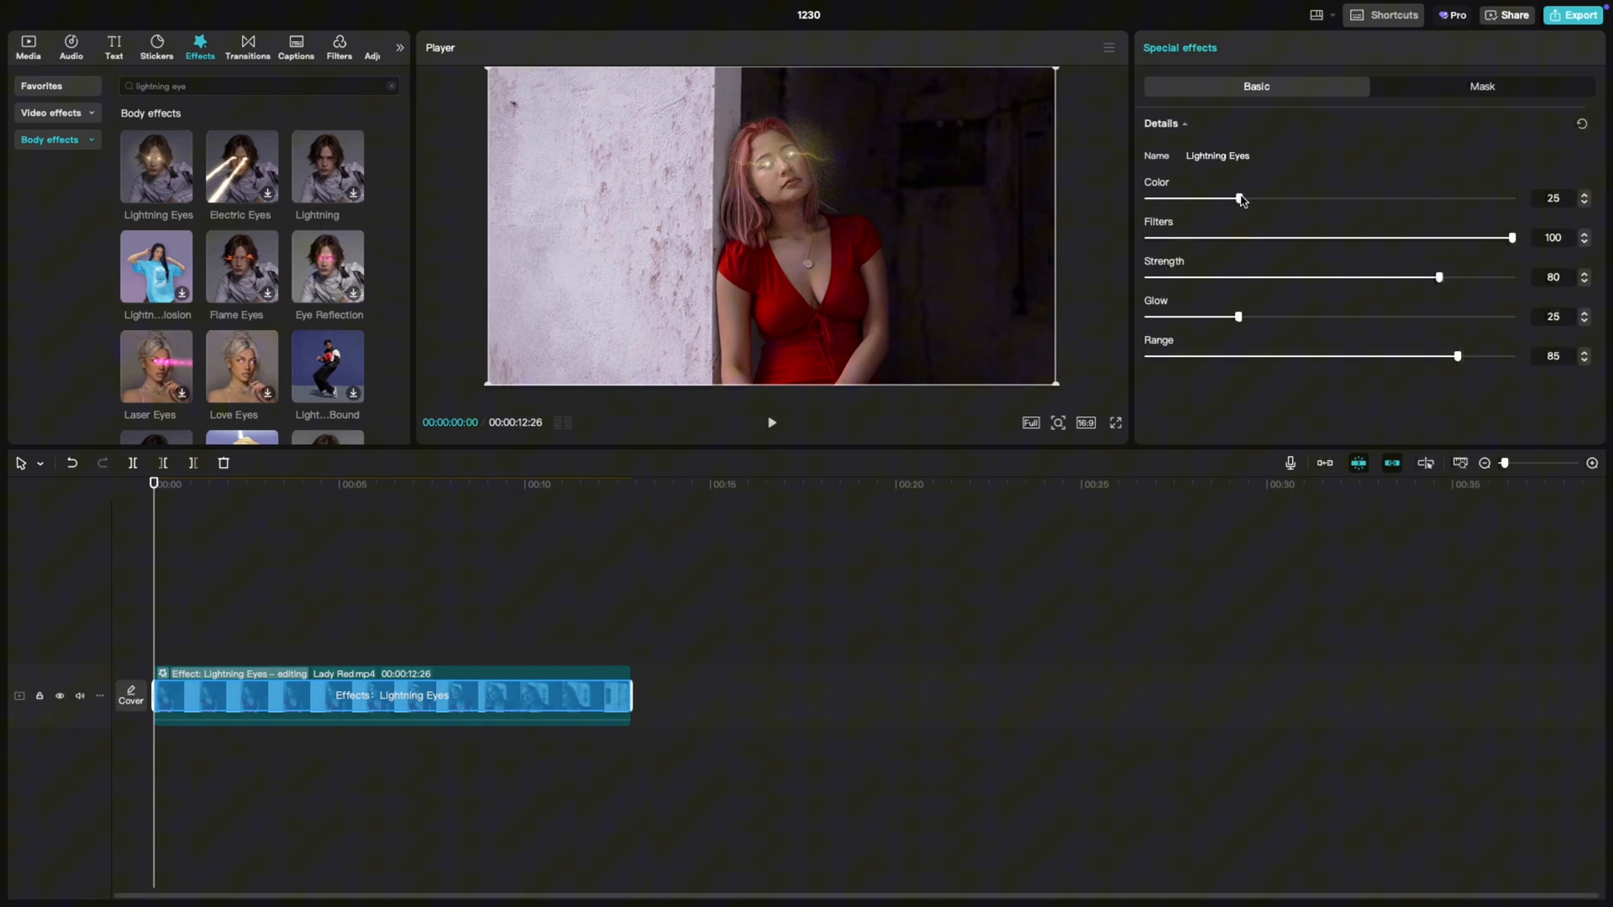
drag(1240, 198, 1198, 198)
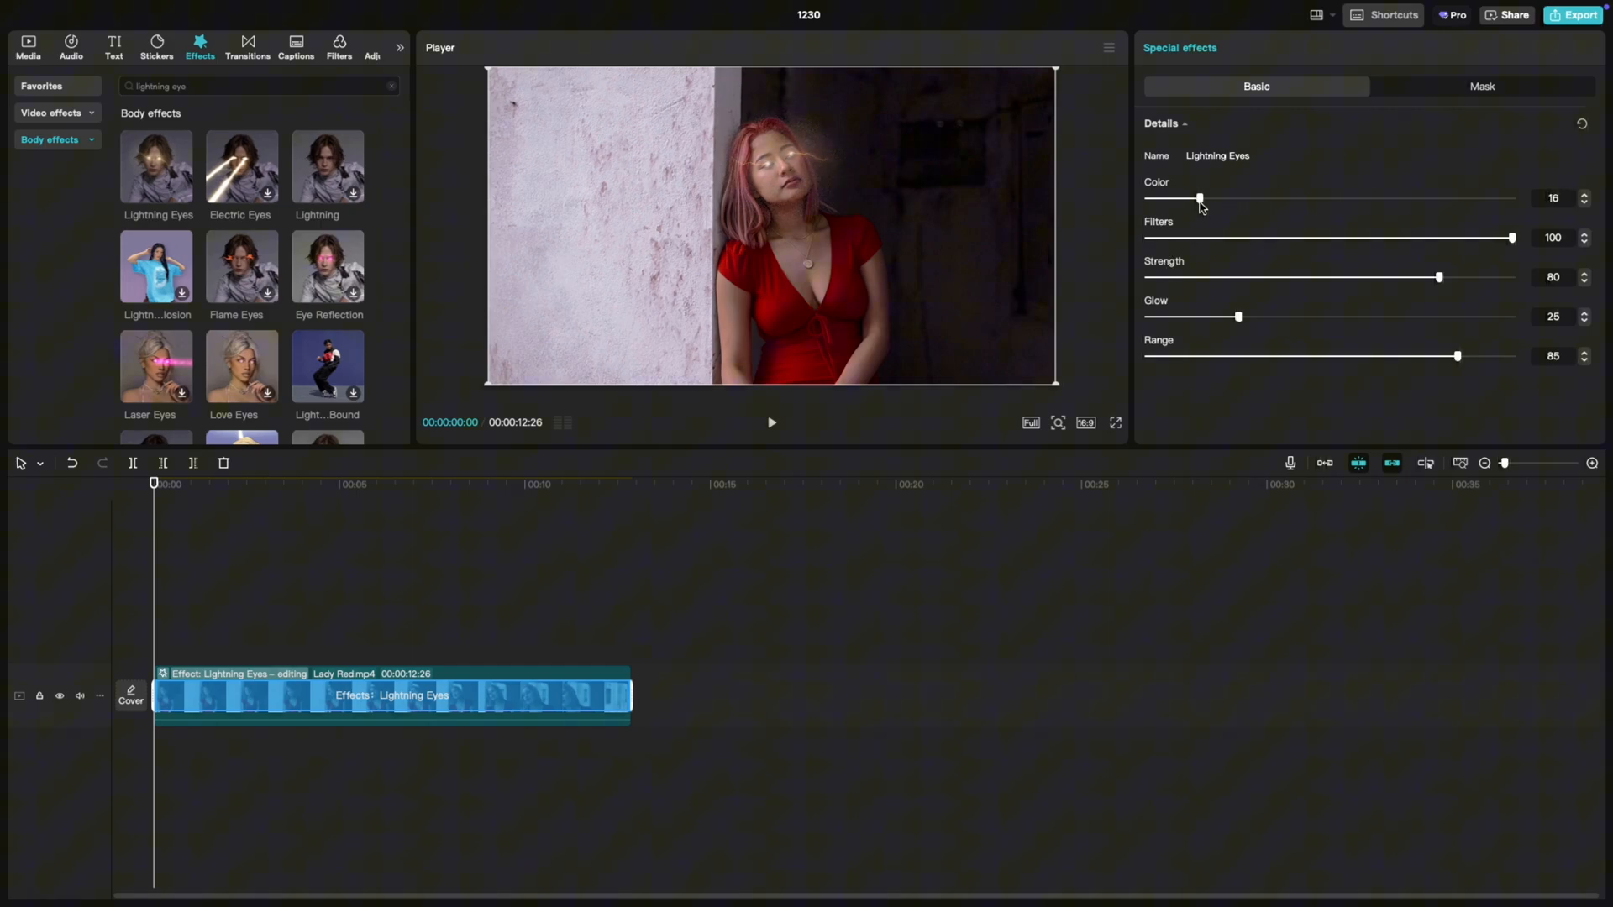
drag(1199, 198, 1426, 198)
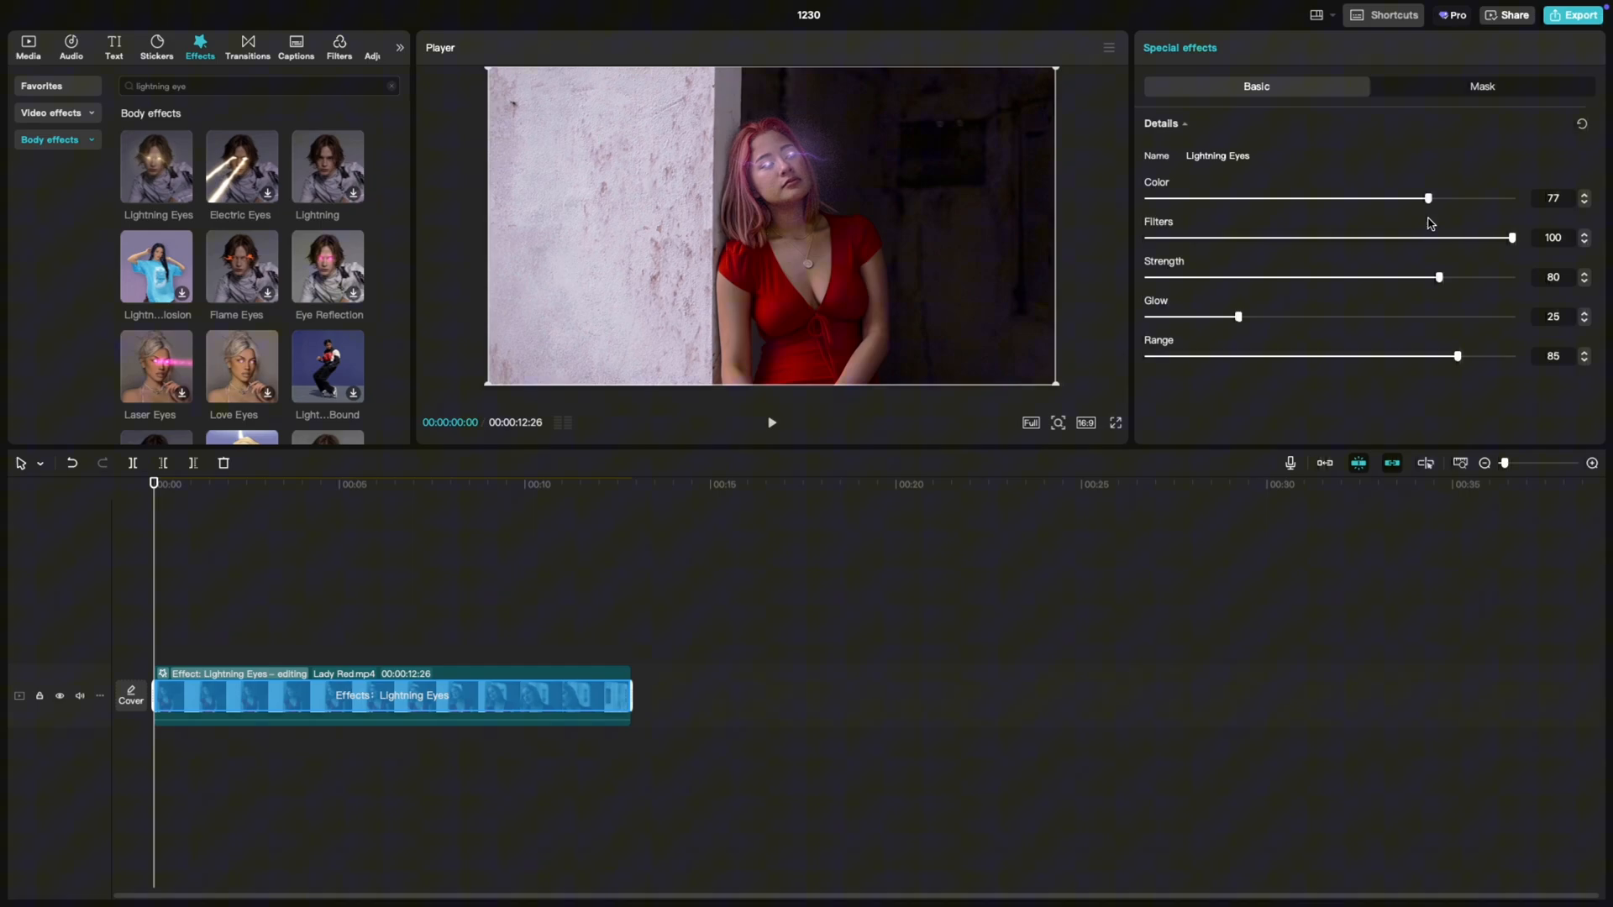
drag(1428, 198, 1193, 198)
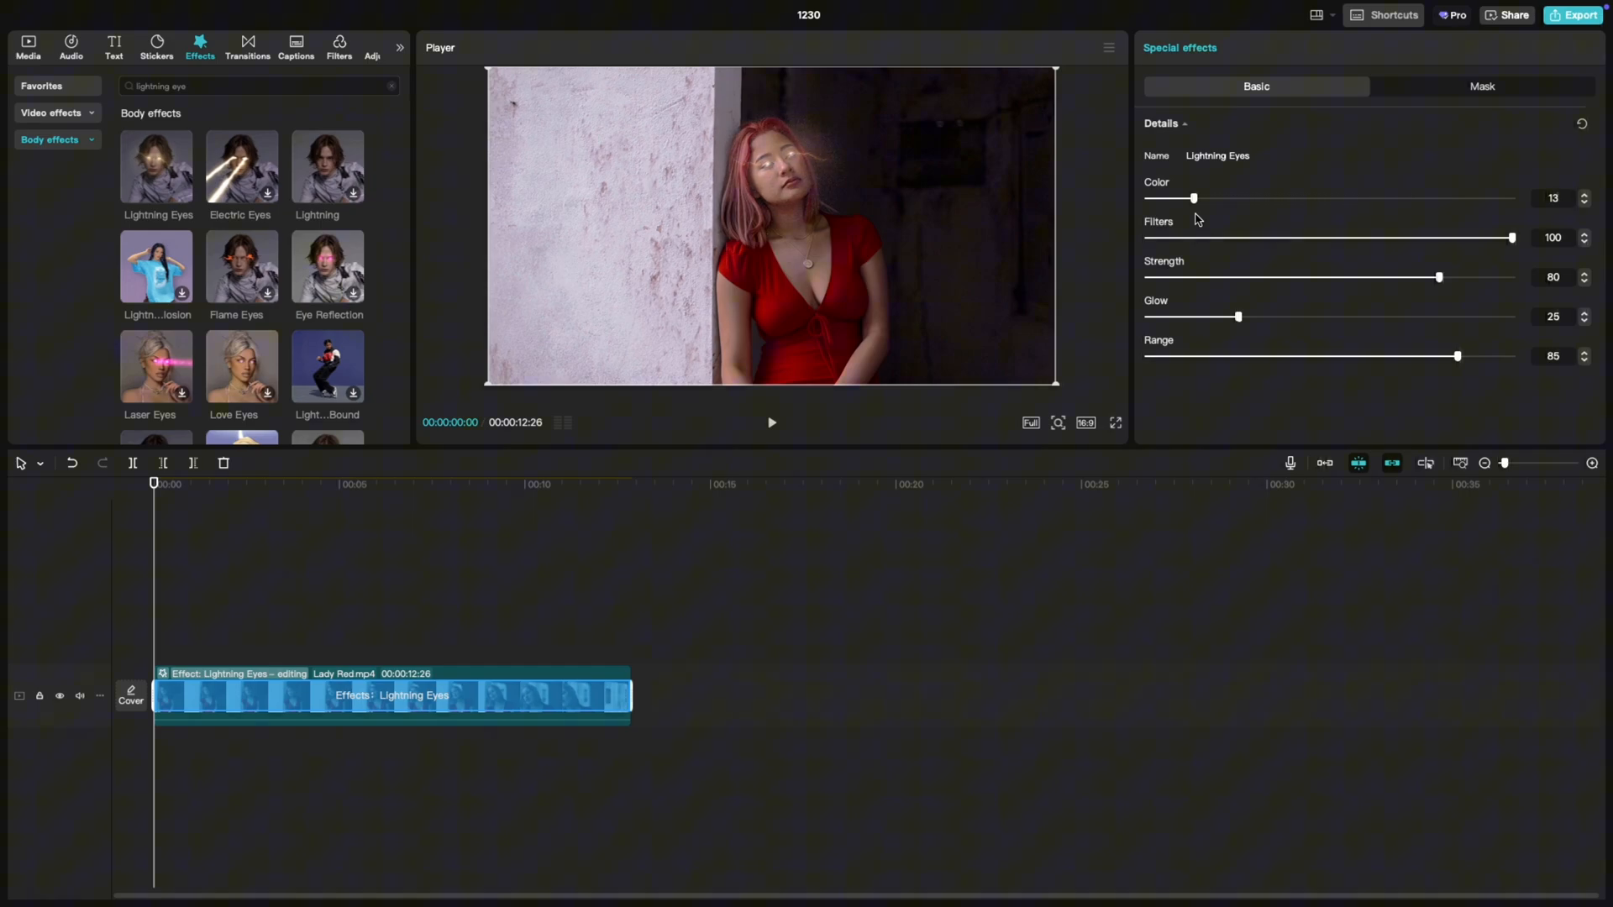
mouse_move(1195, 220)
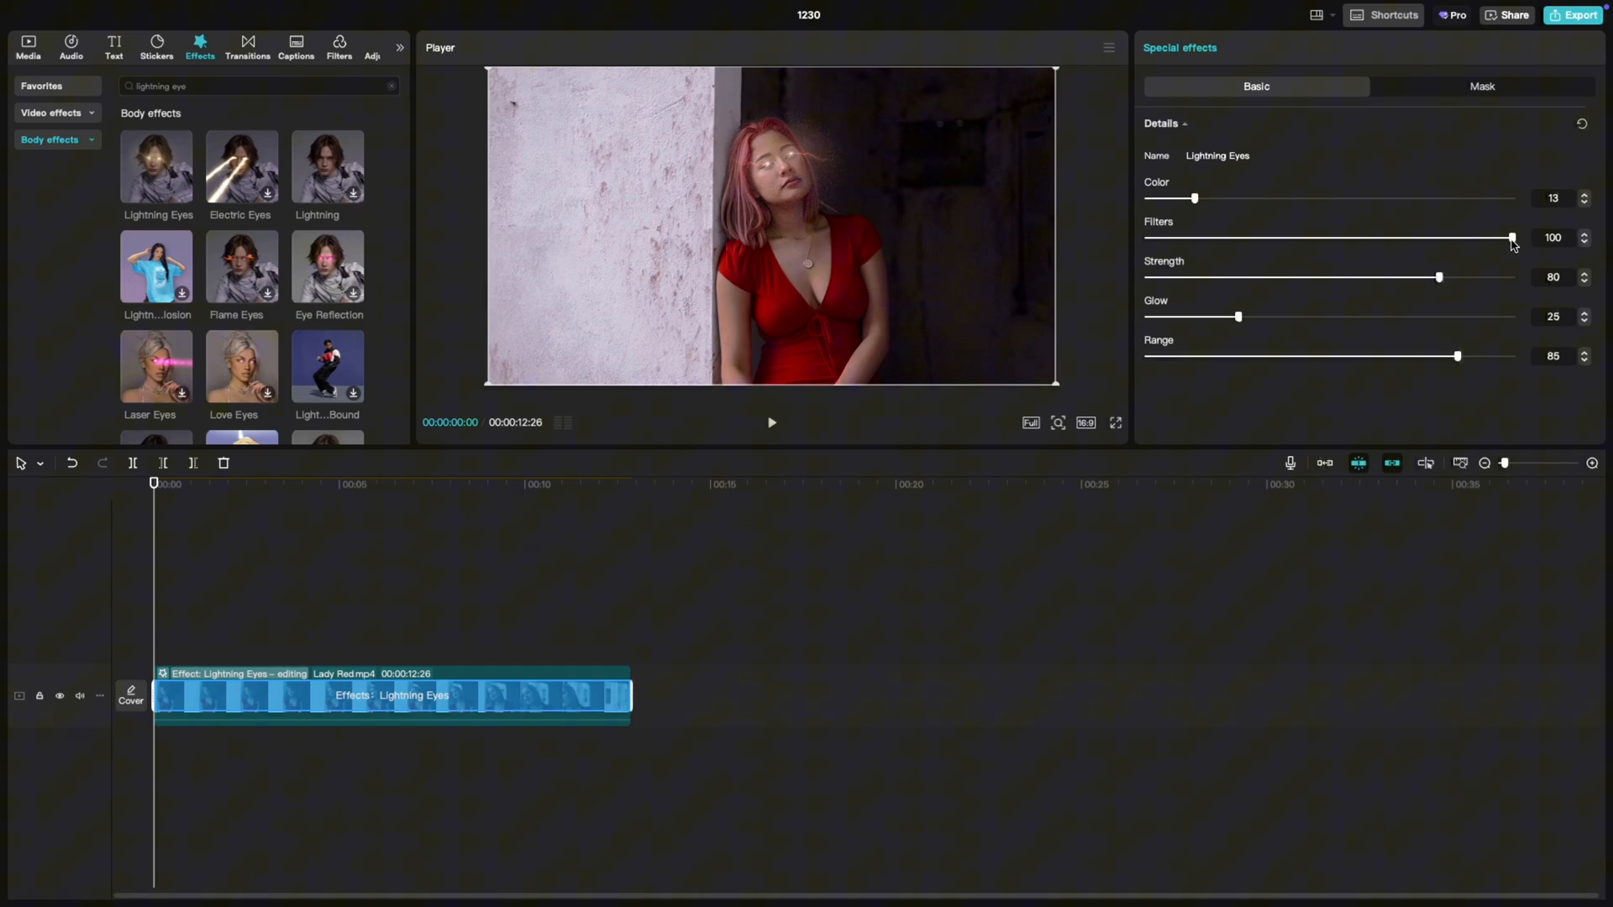
Set the Lightning Eyes Filters amount to 90
drag(1510, 236, 1460, 237)
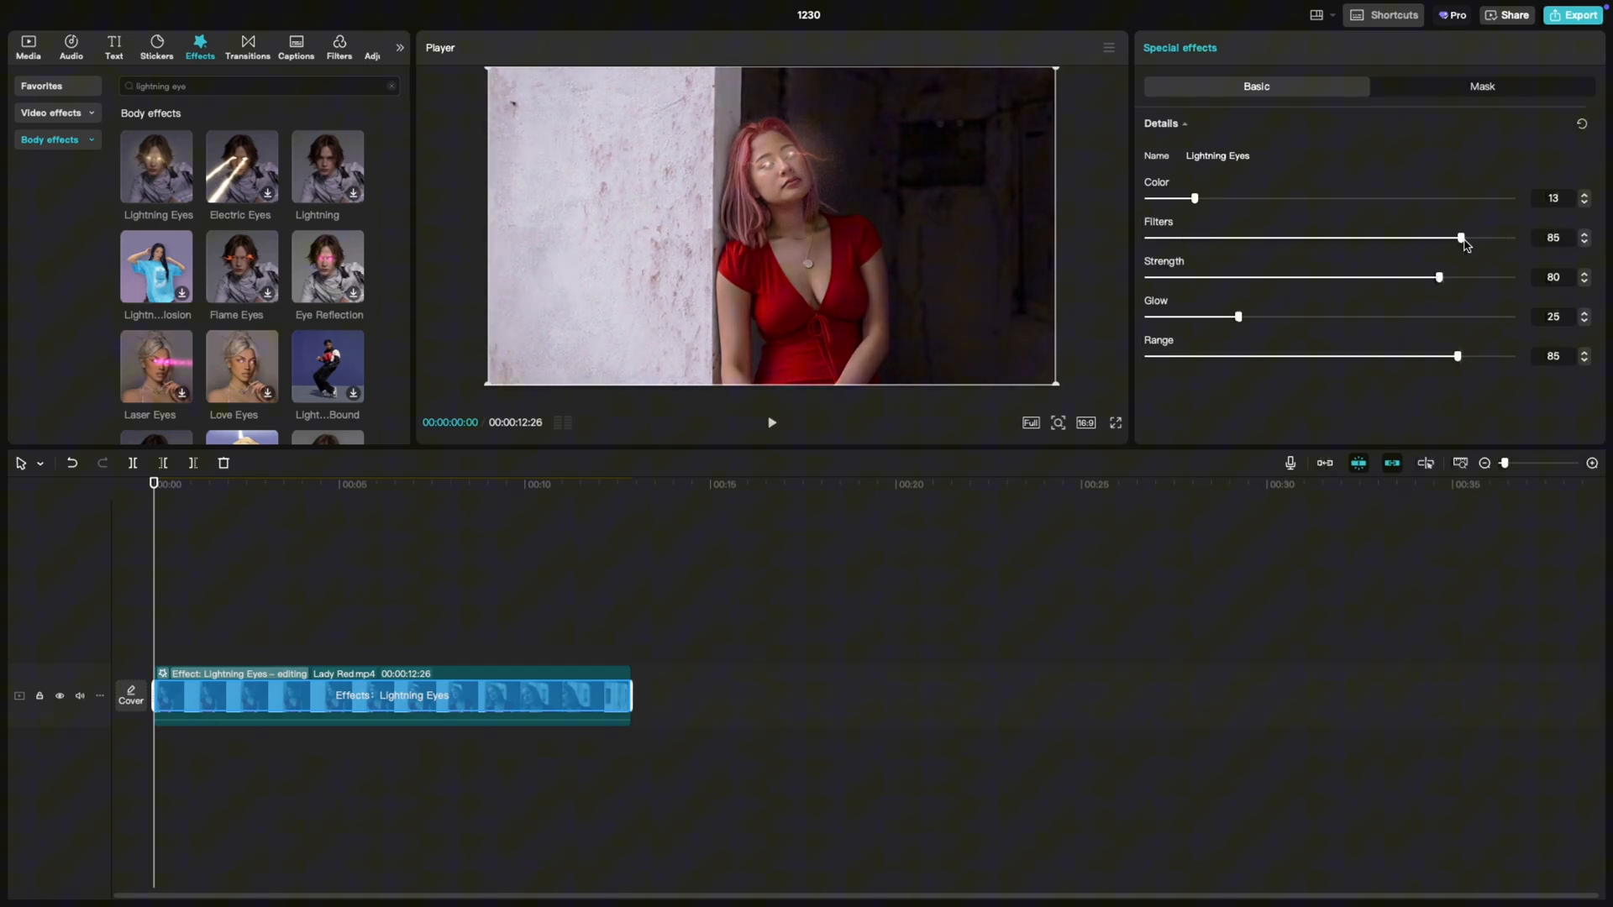
drag(1460, 237, 1482, 237)
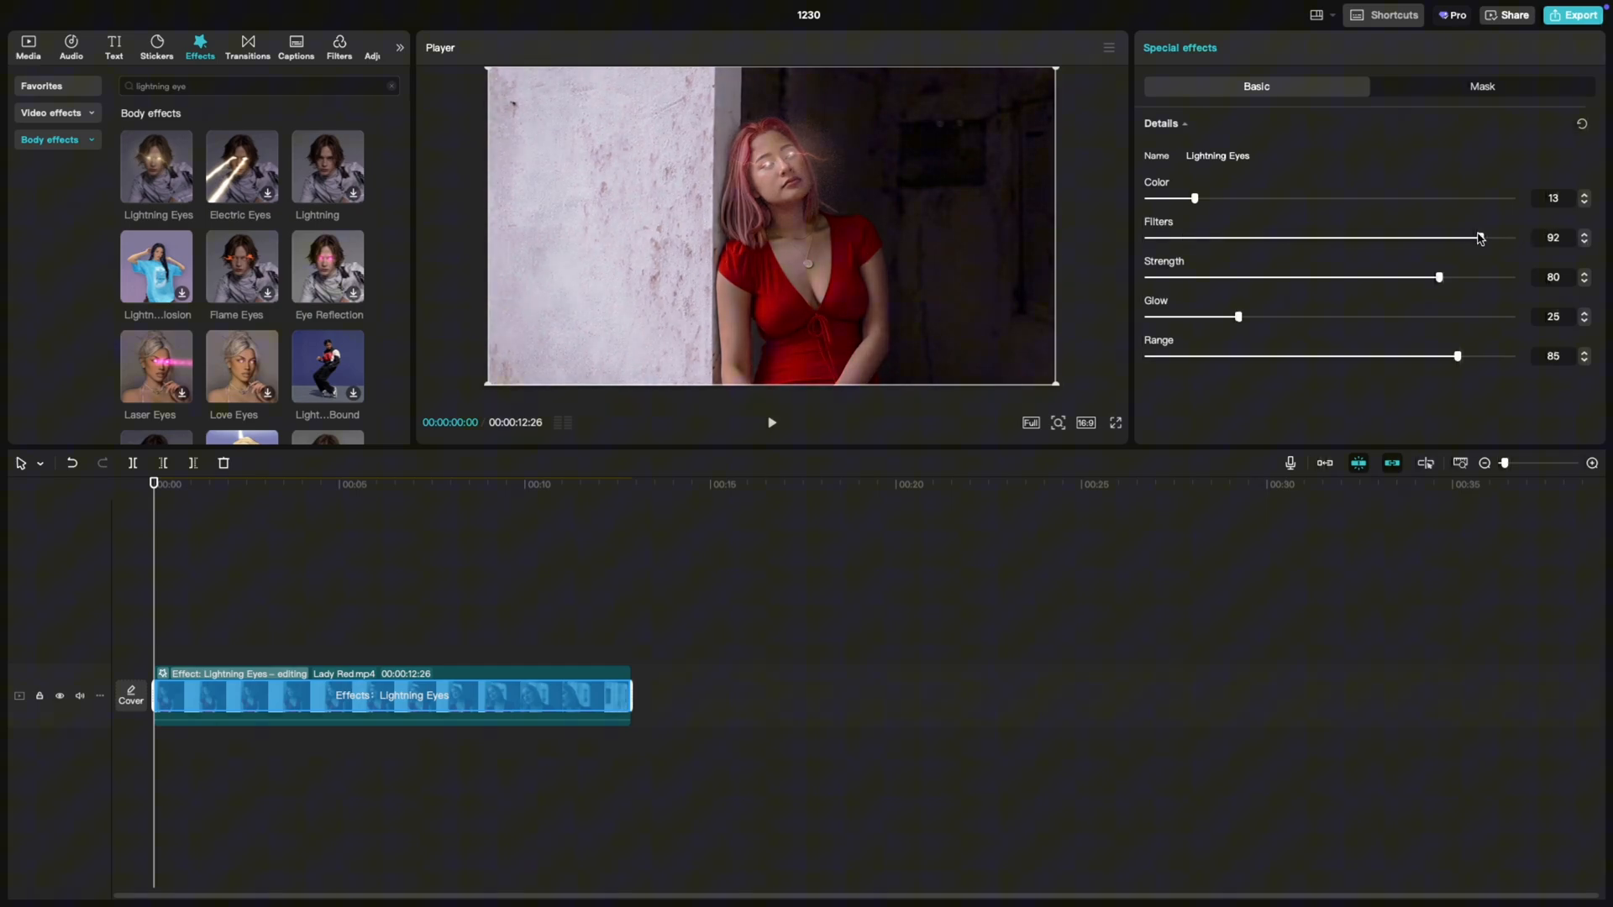
drag(1478, 236, 1474, 236)
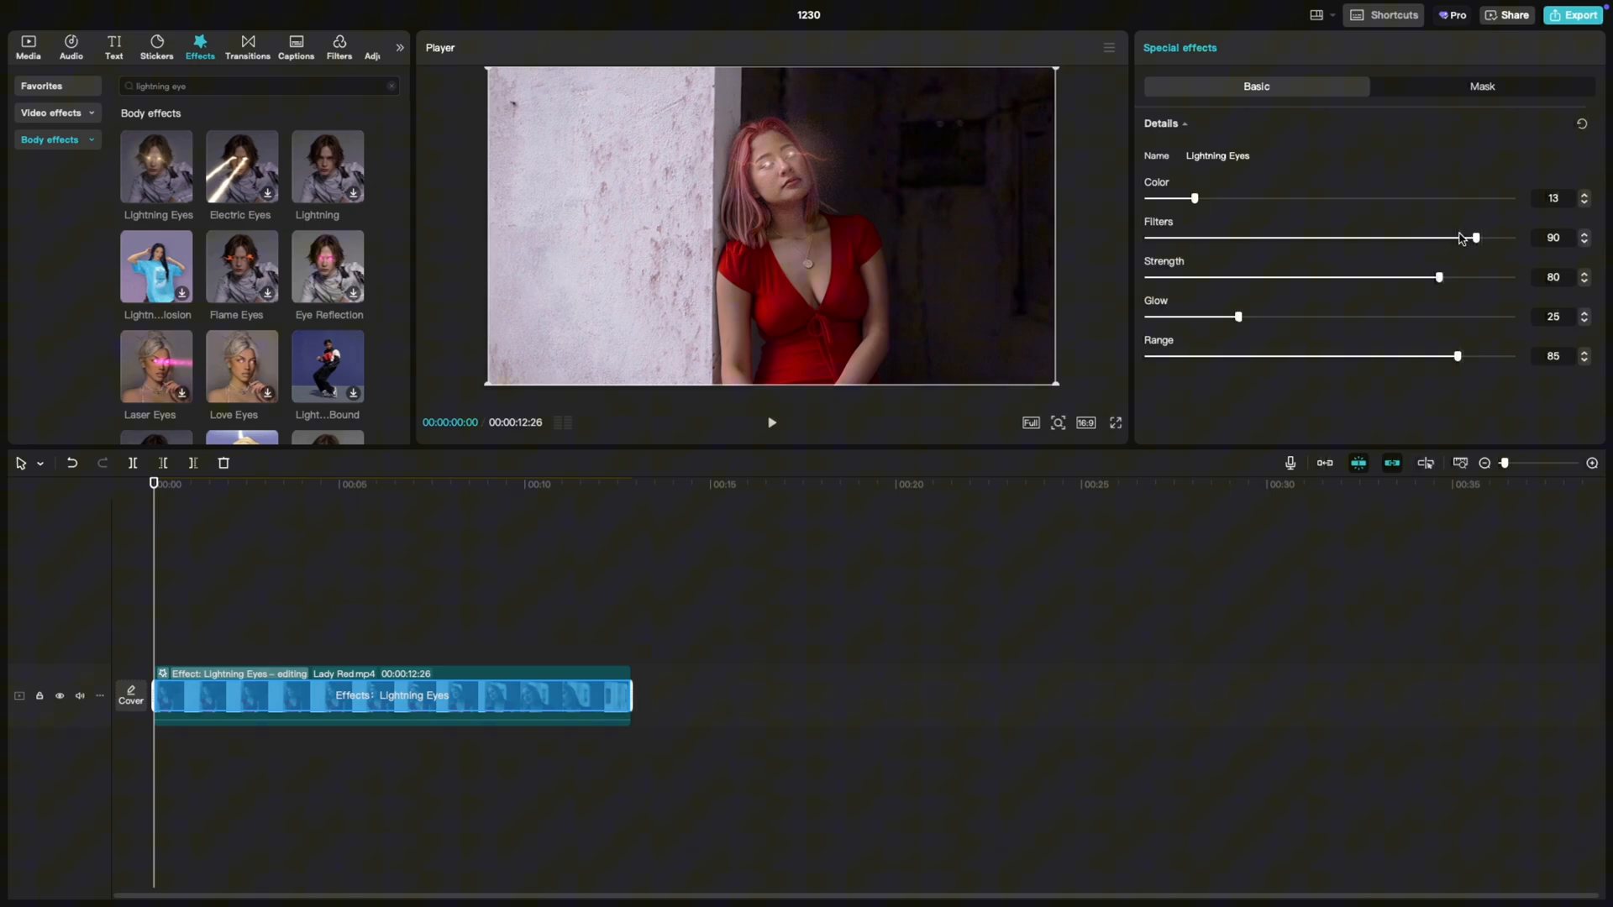
Raise the Lightning Eyes Strength to the full 100
drag(1439, 278, 1488, 277)
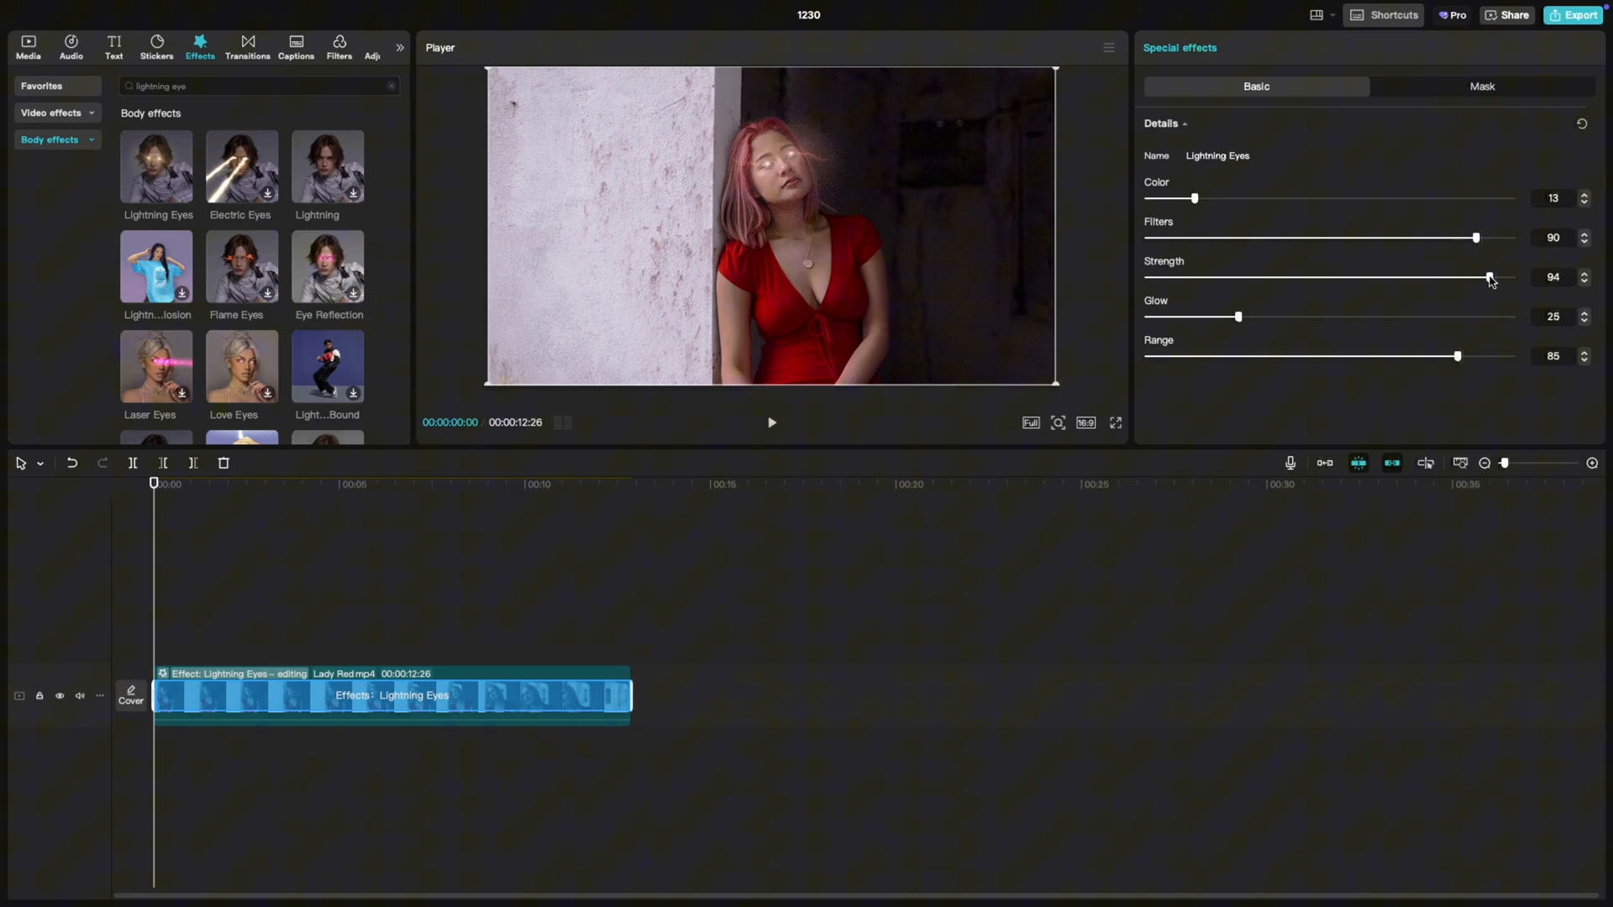
drag(1487, 277, 1403, 277)
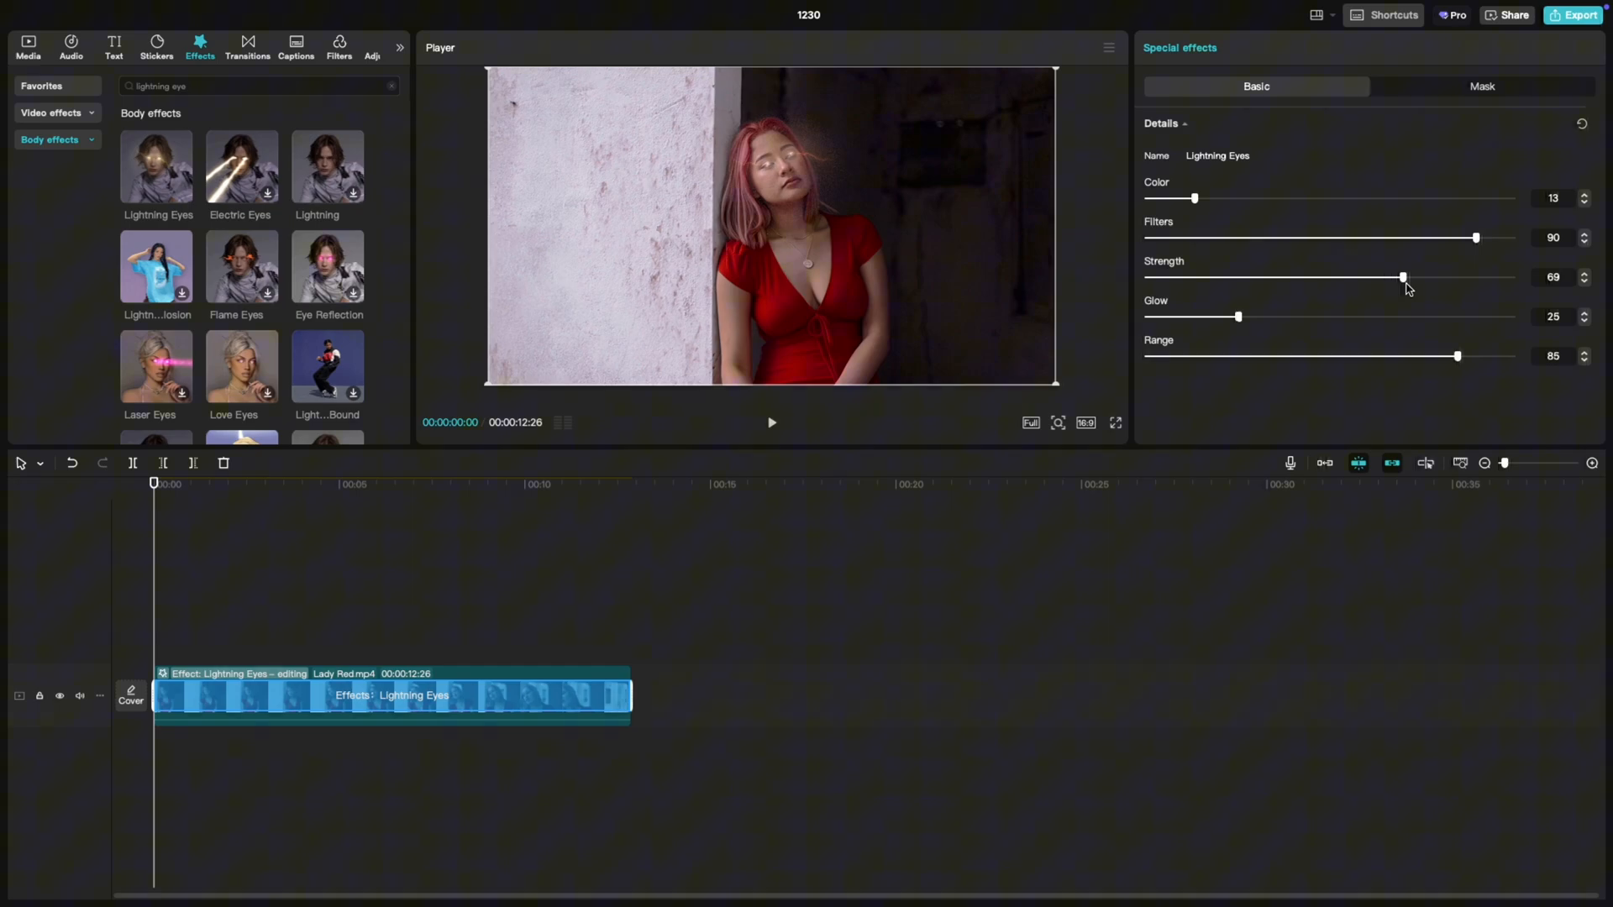
drag(1402, 277, 1510, 277)
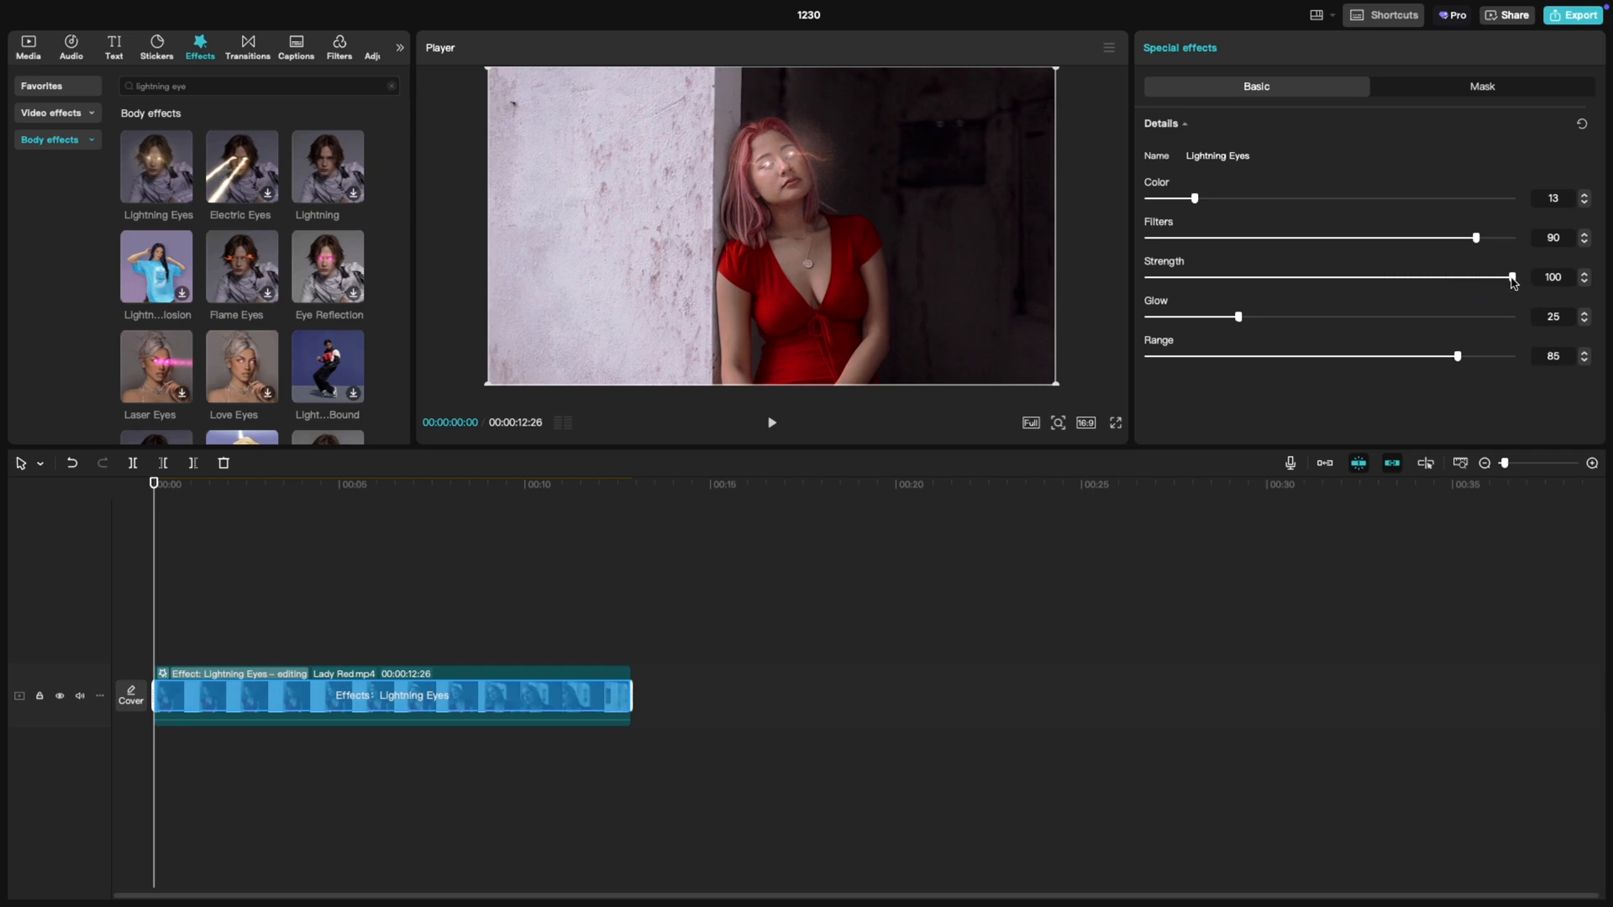
mouse_move(1497, 287)
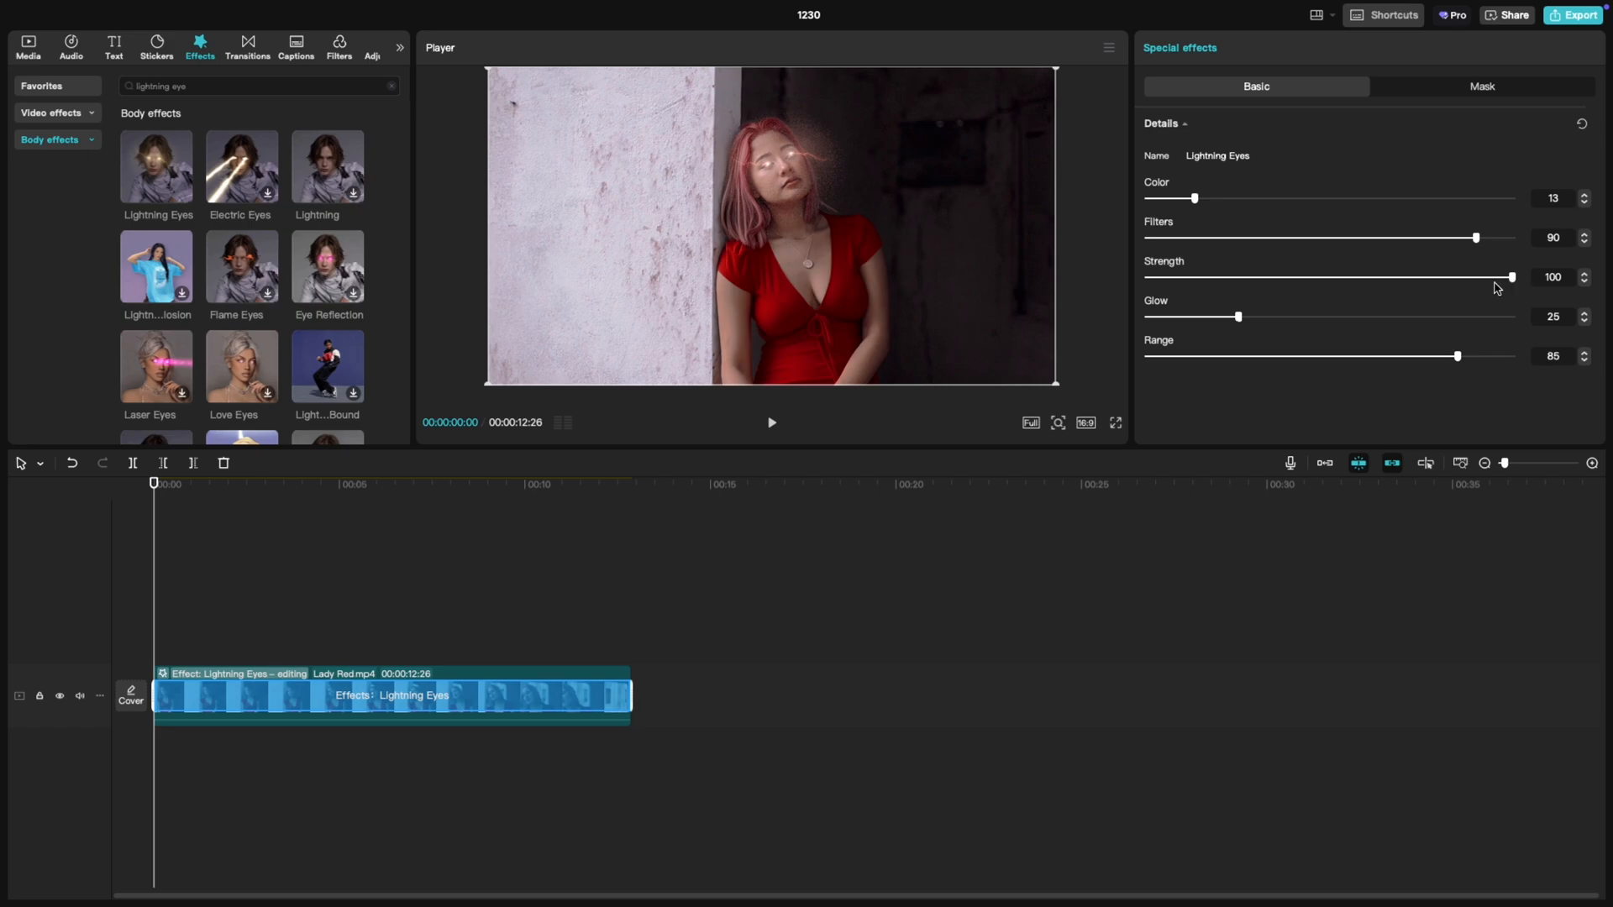
mouse_move(1192, 327)
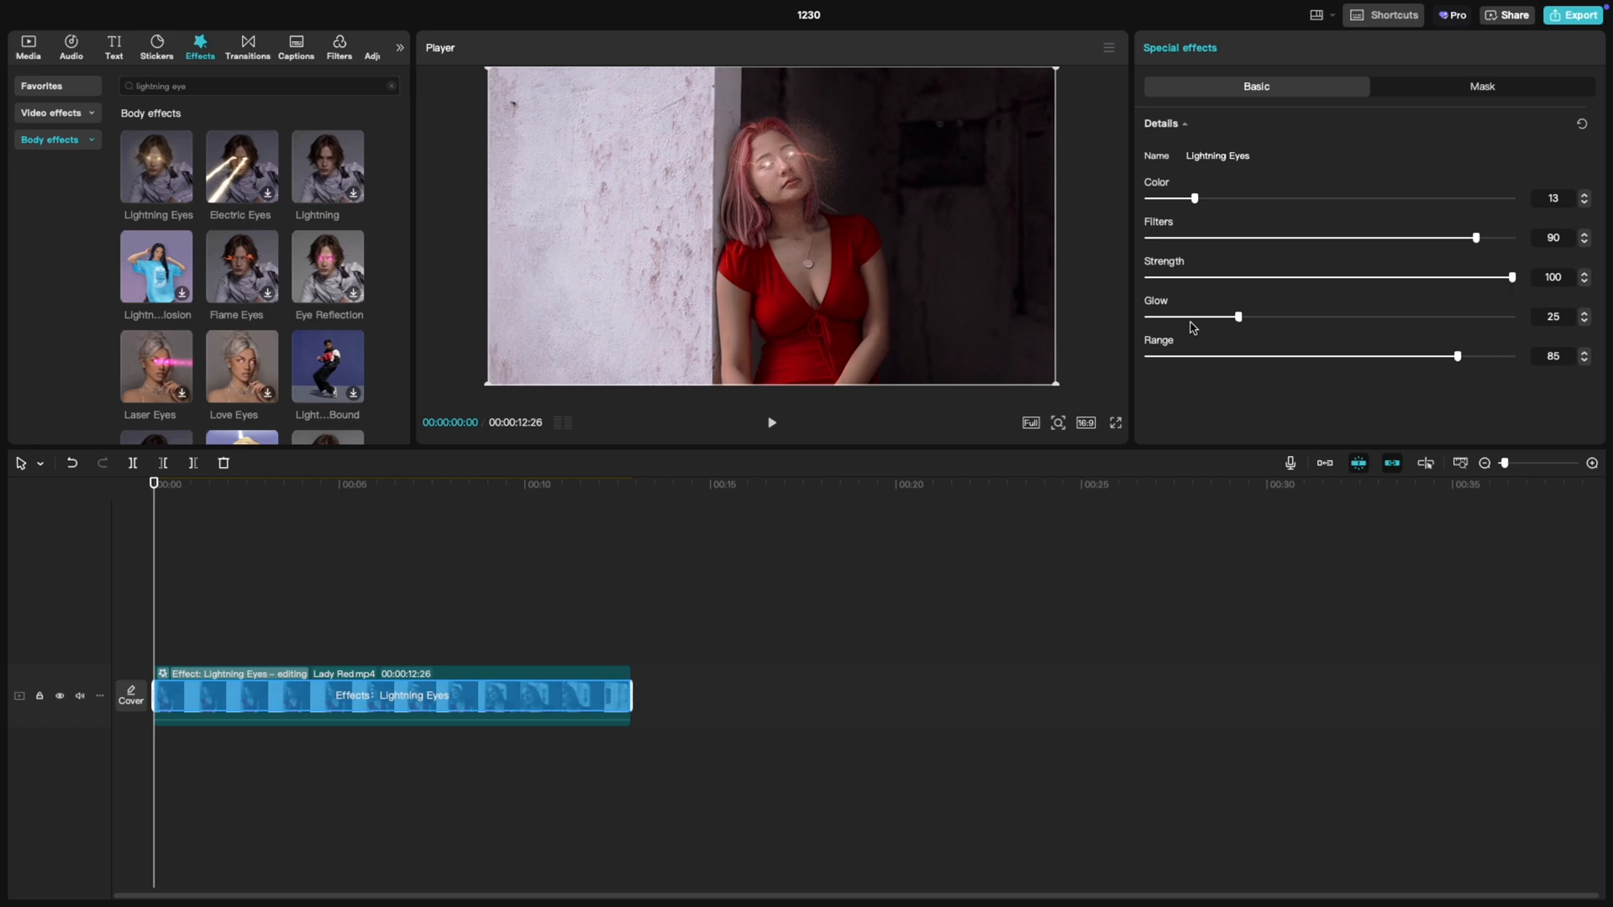
Set the Lightning Eyes Glow to 59
drag(1238, 317, 1342, 317)
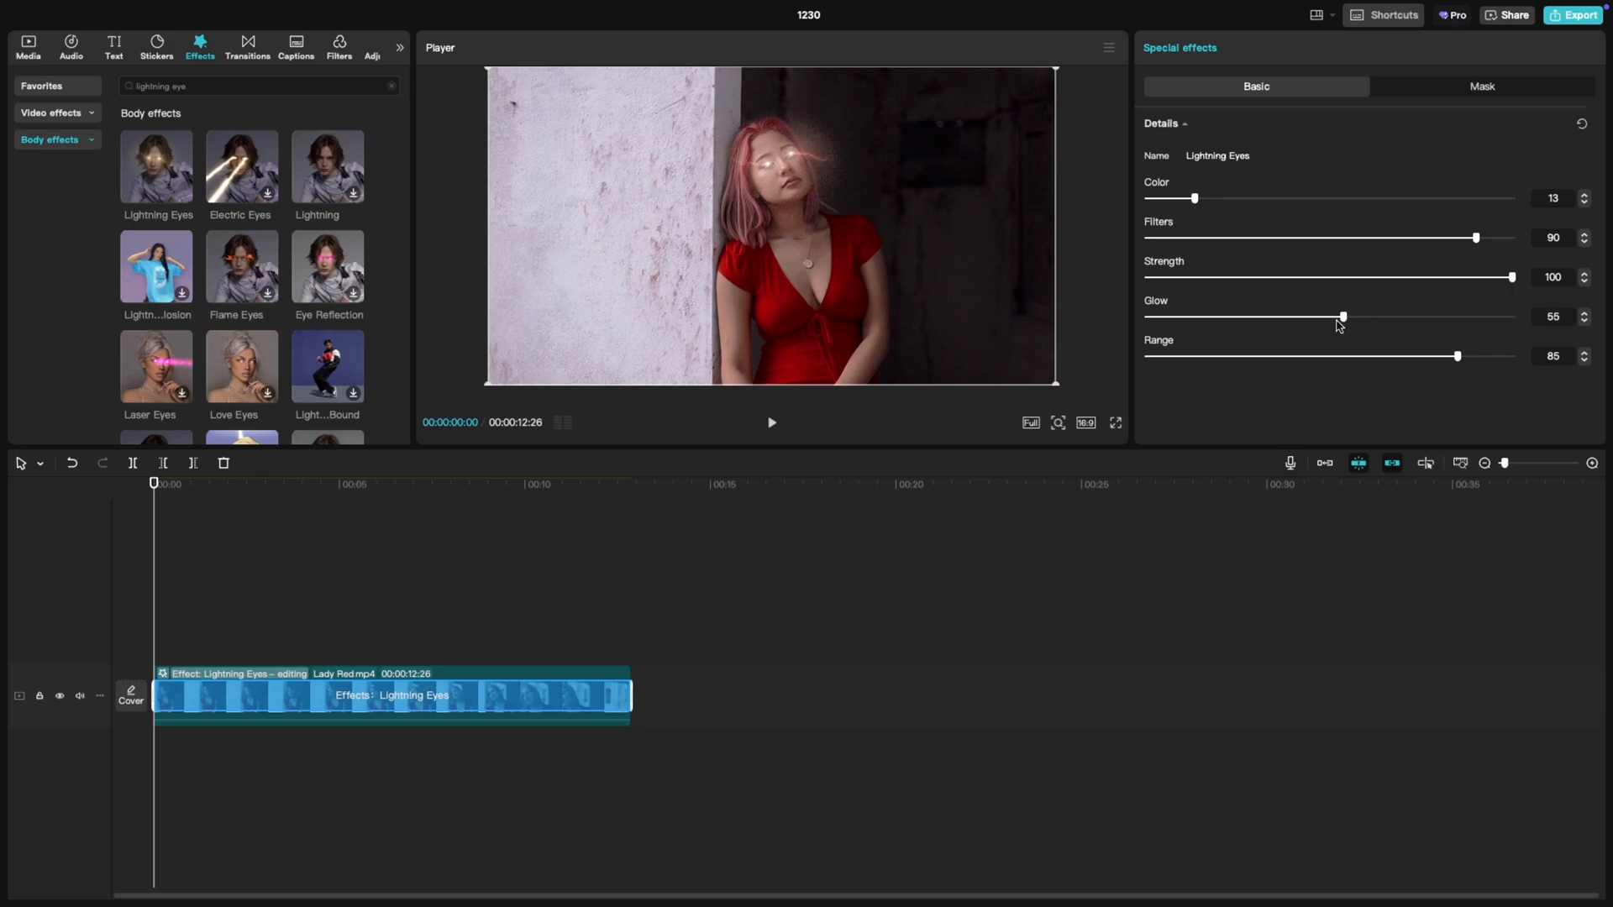
drag(1342, 316, 1330, 316)
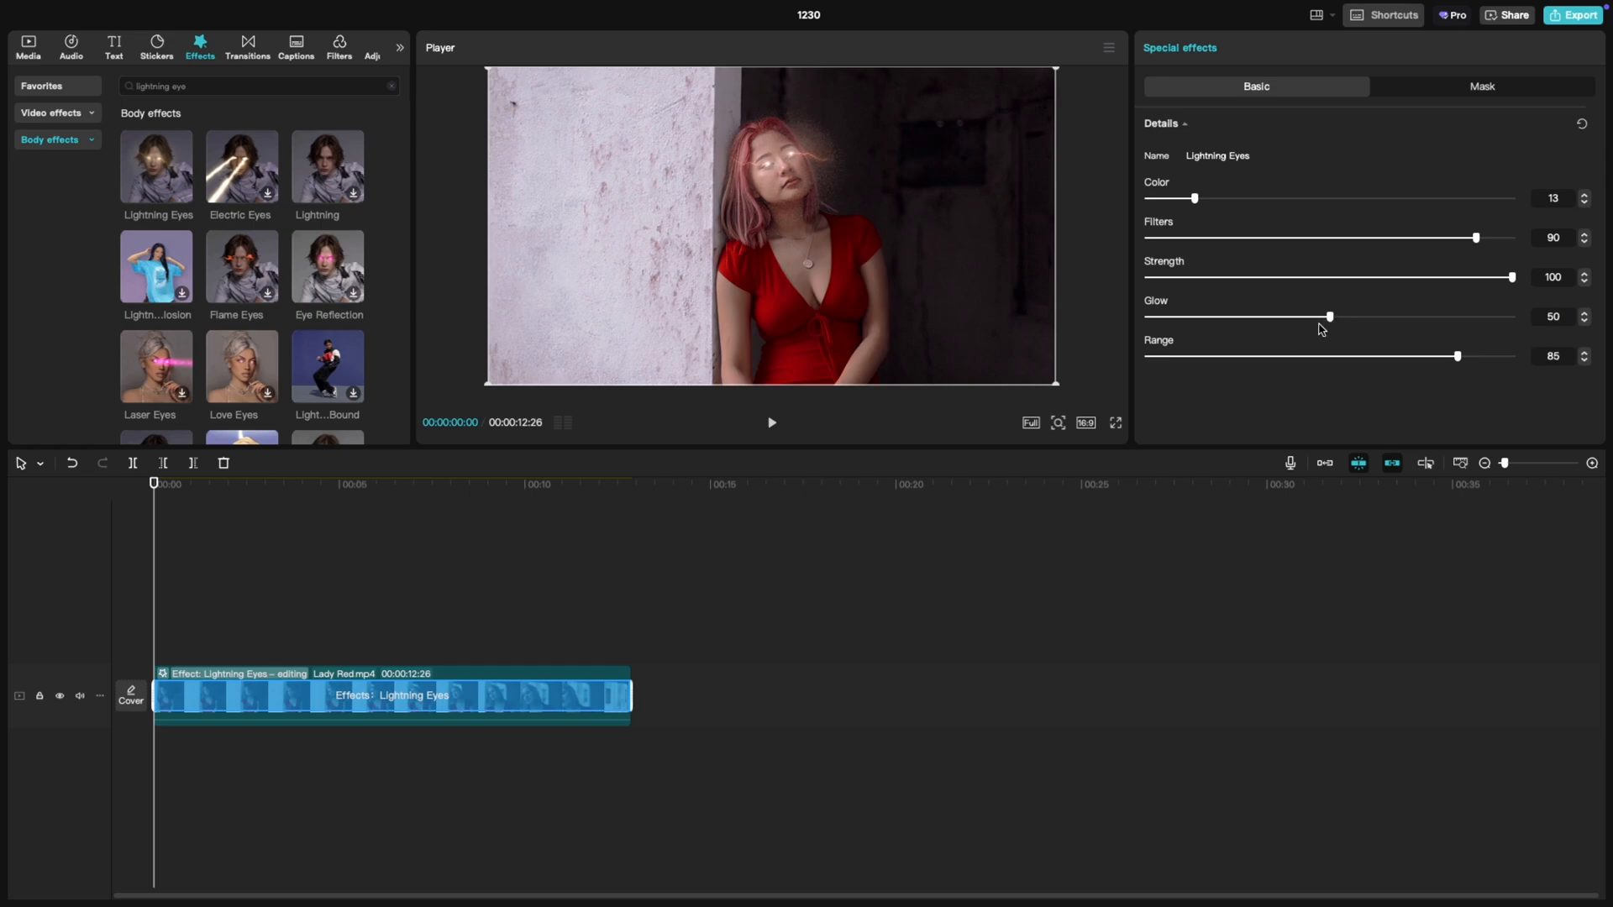
drag(1327, 315, 1341, 315)
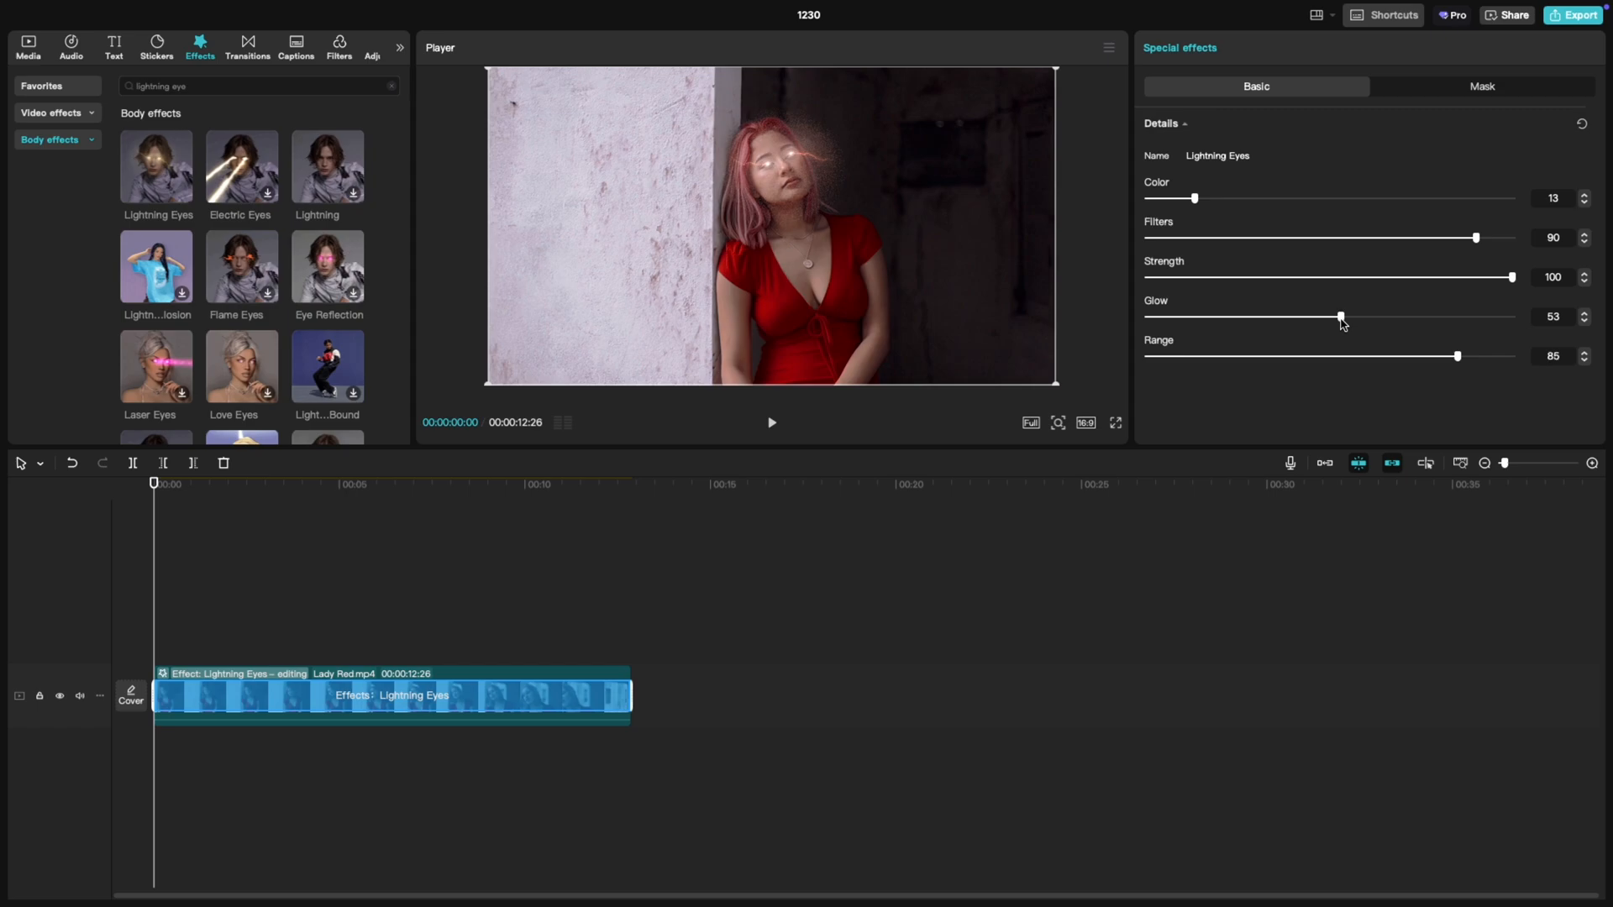
drag(1341, 316, 1193, 318)
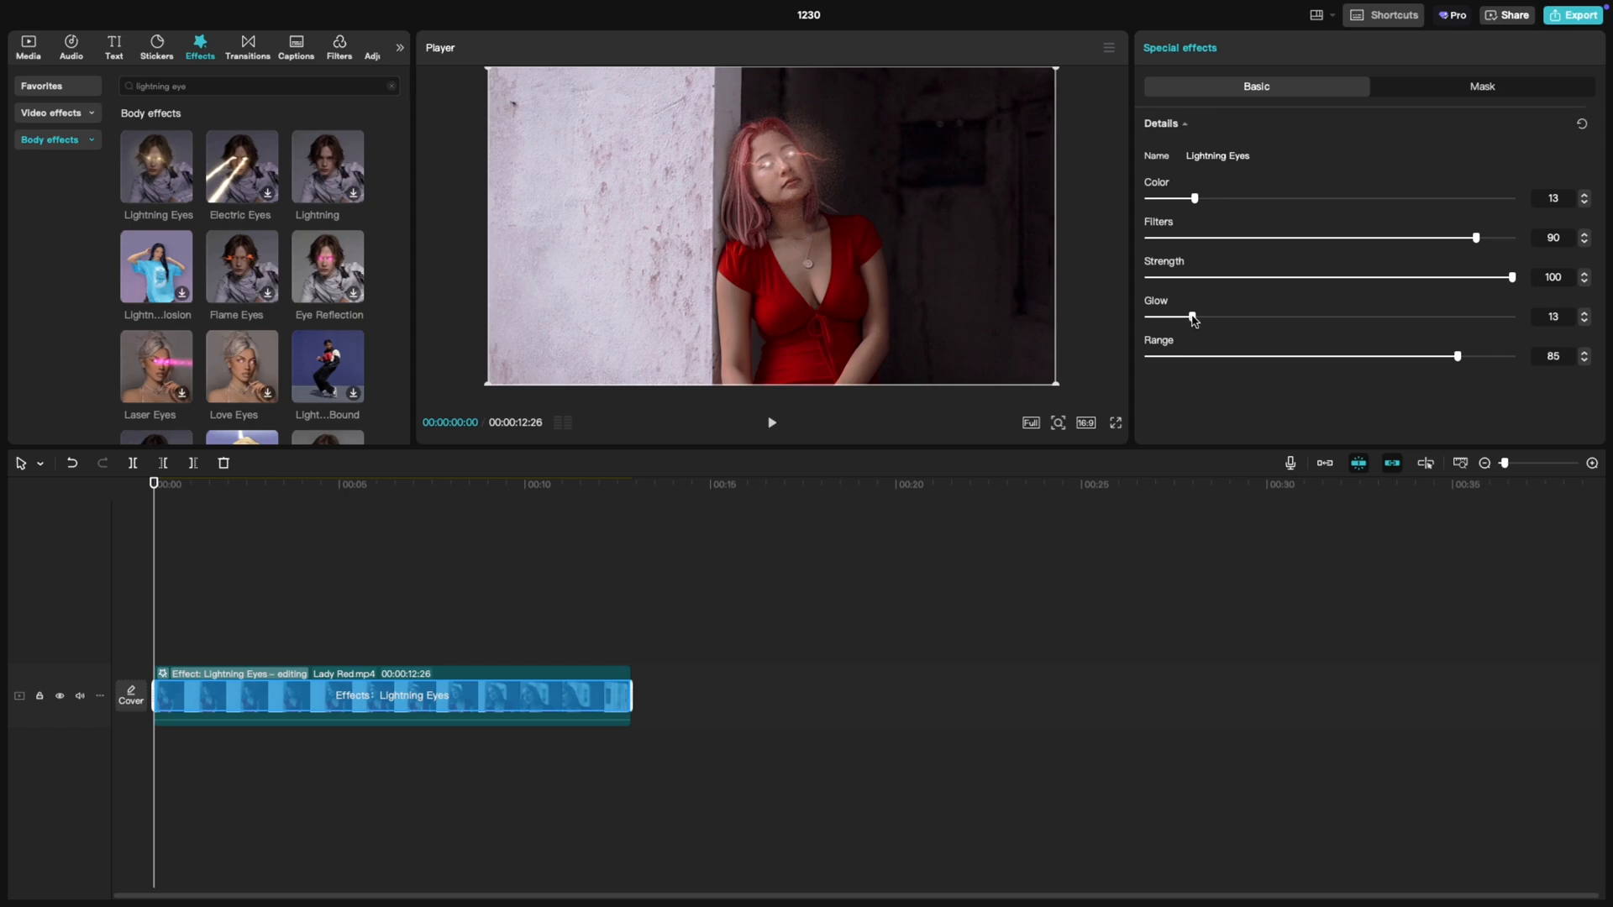
drag(1193, 317, 1364, 317)
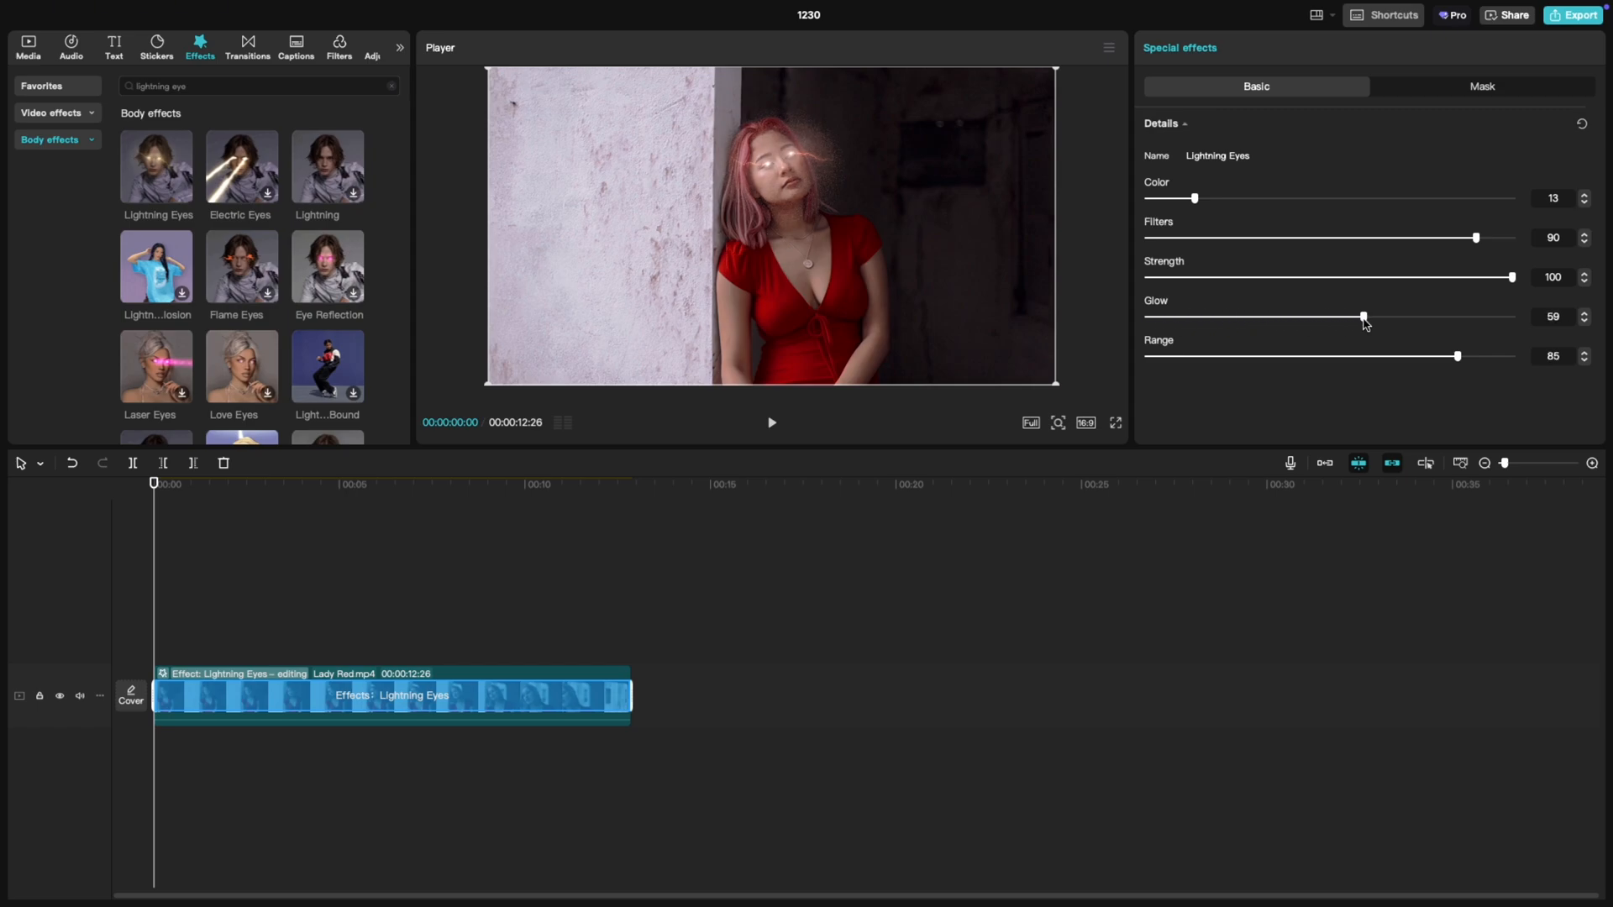
Reduce the effect Range to 29 and play the clip to preview the result
drag(1457, 356, 1325, 357)
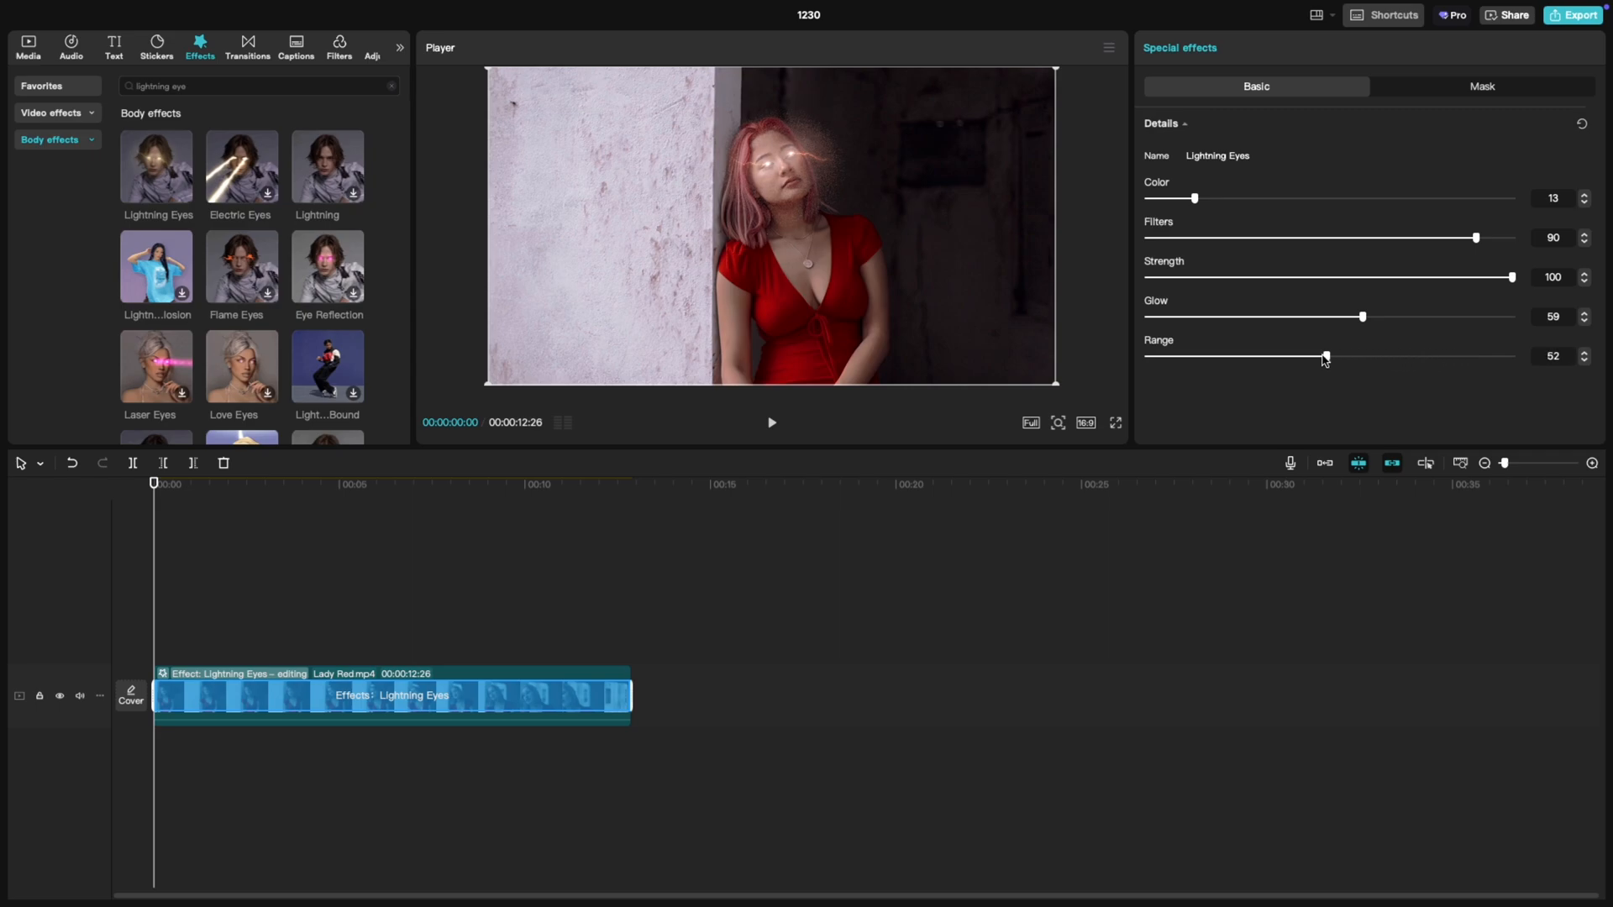
drag(1325, 358, 1245, 357)
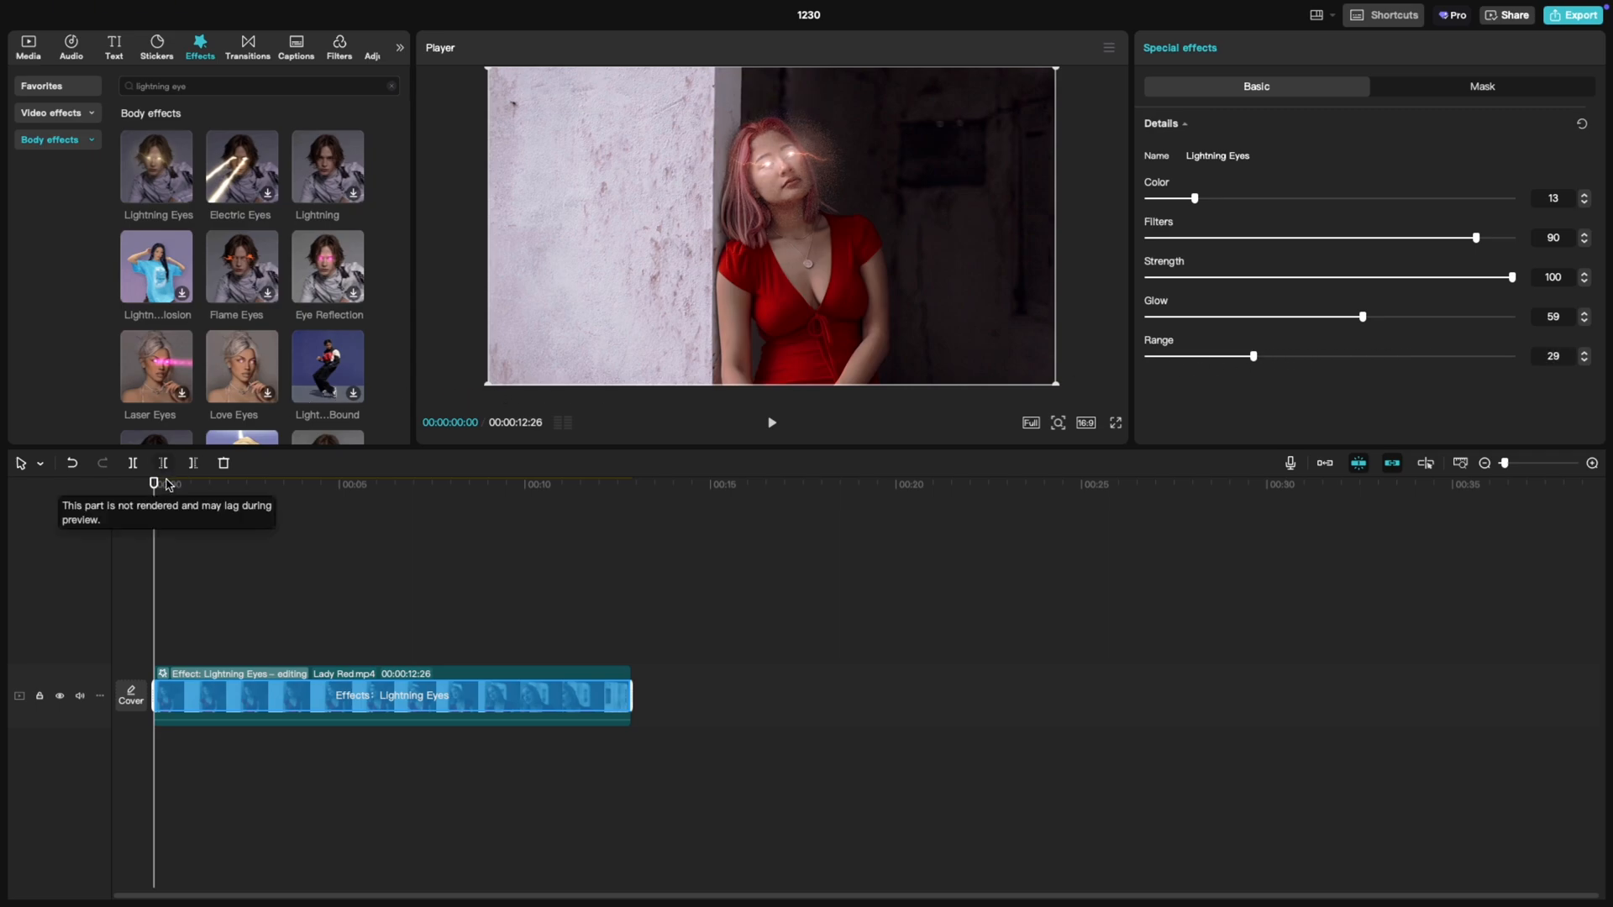
click(771, 423)
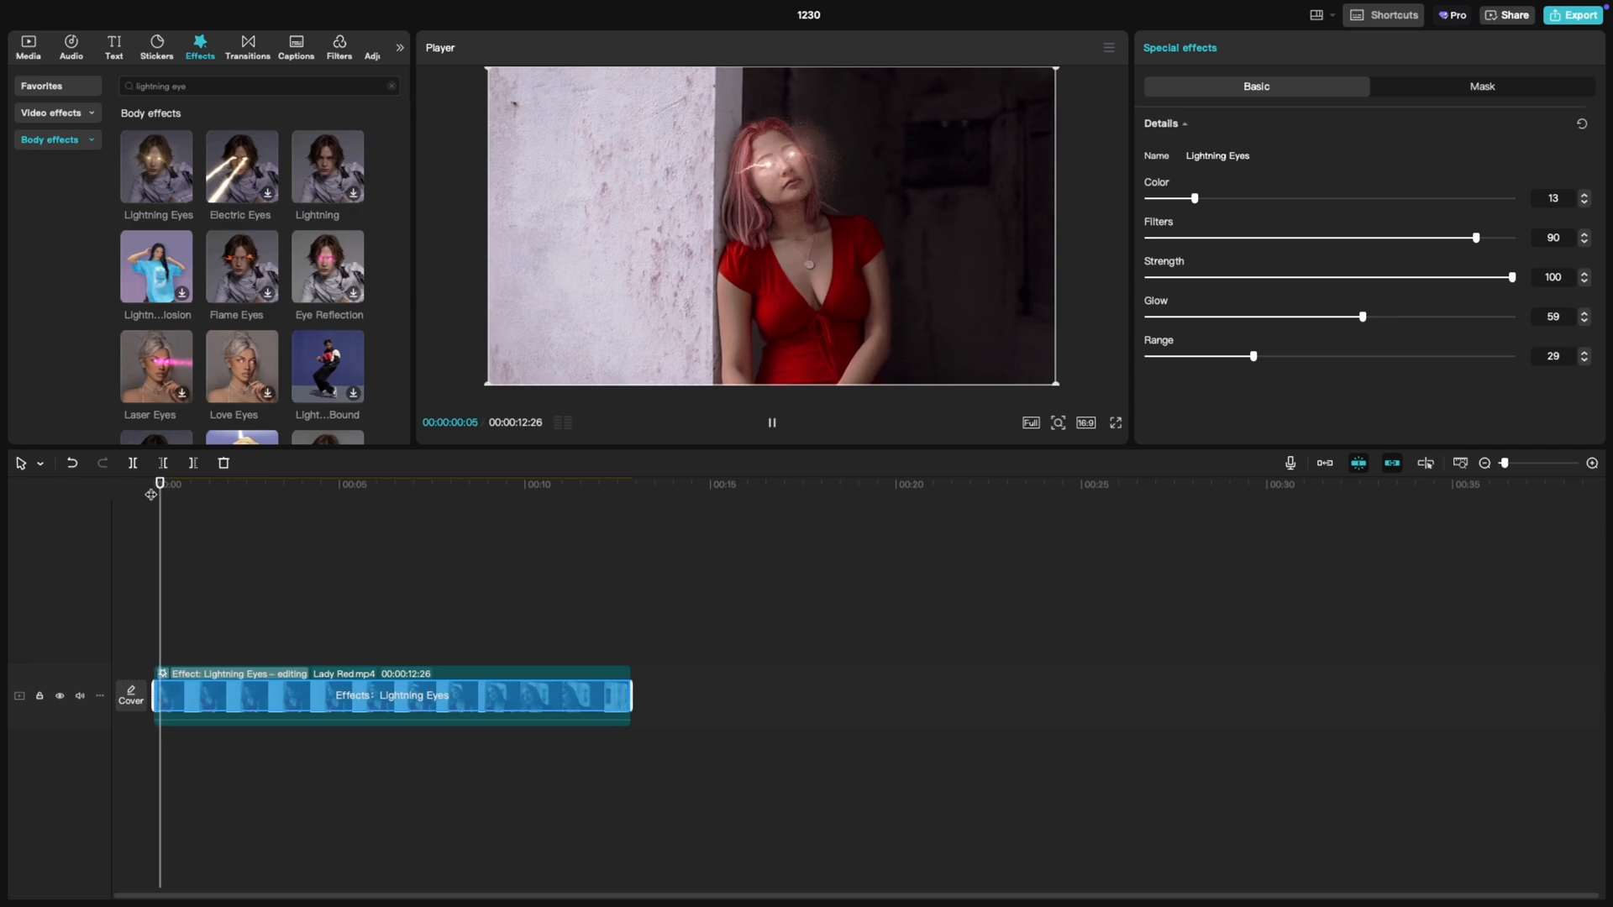
click(234, 484)
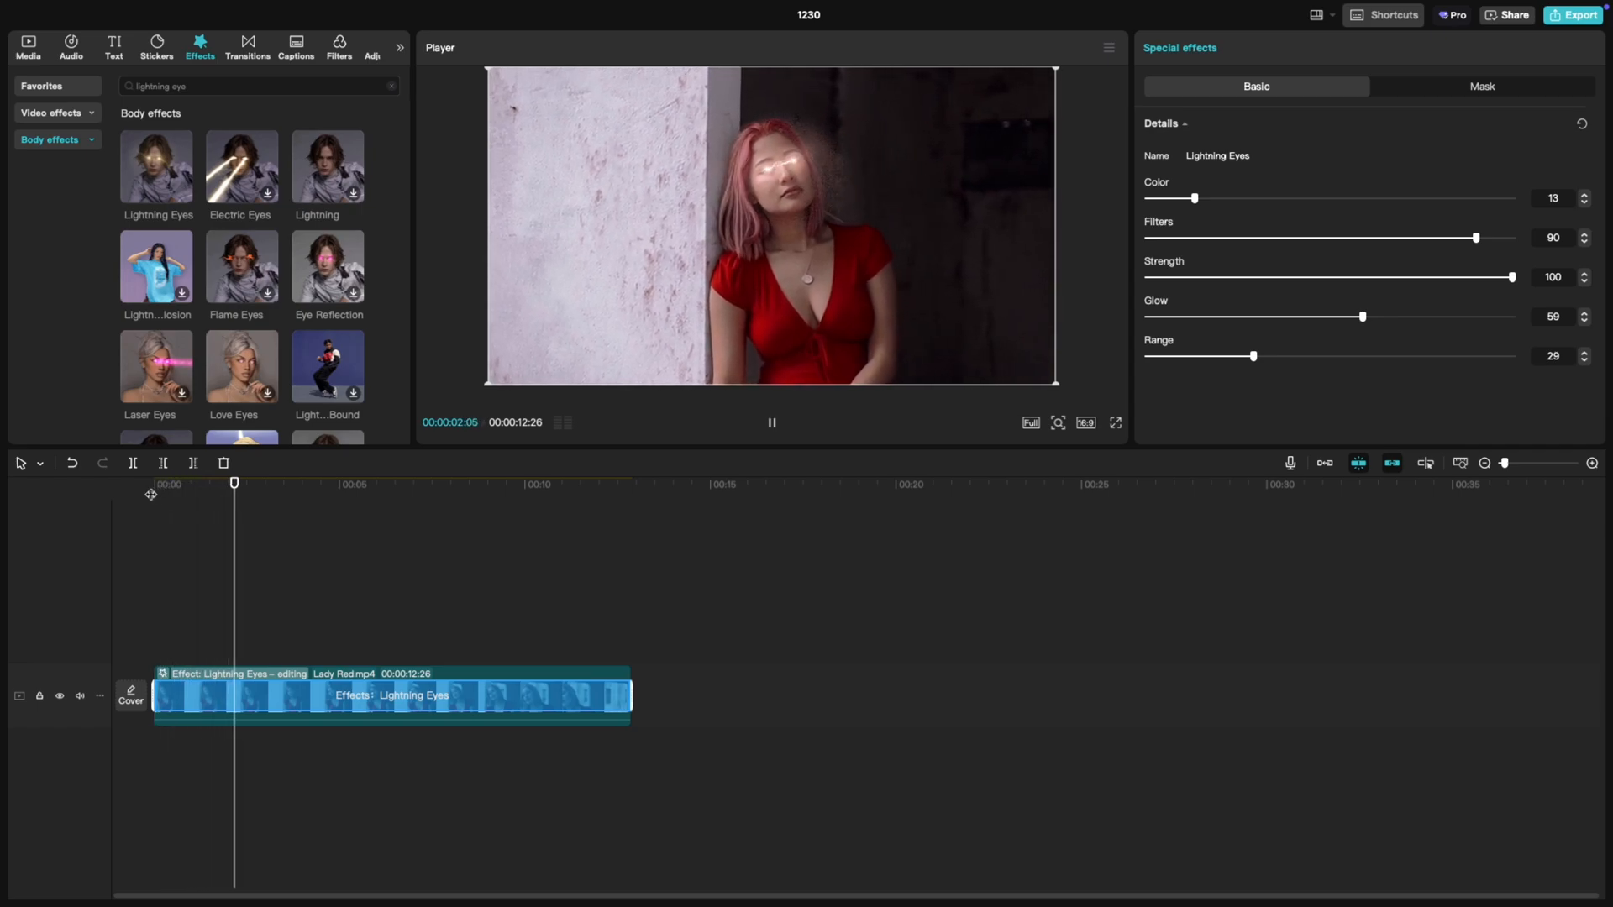